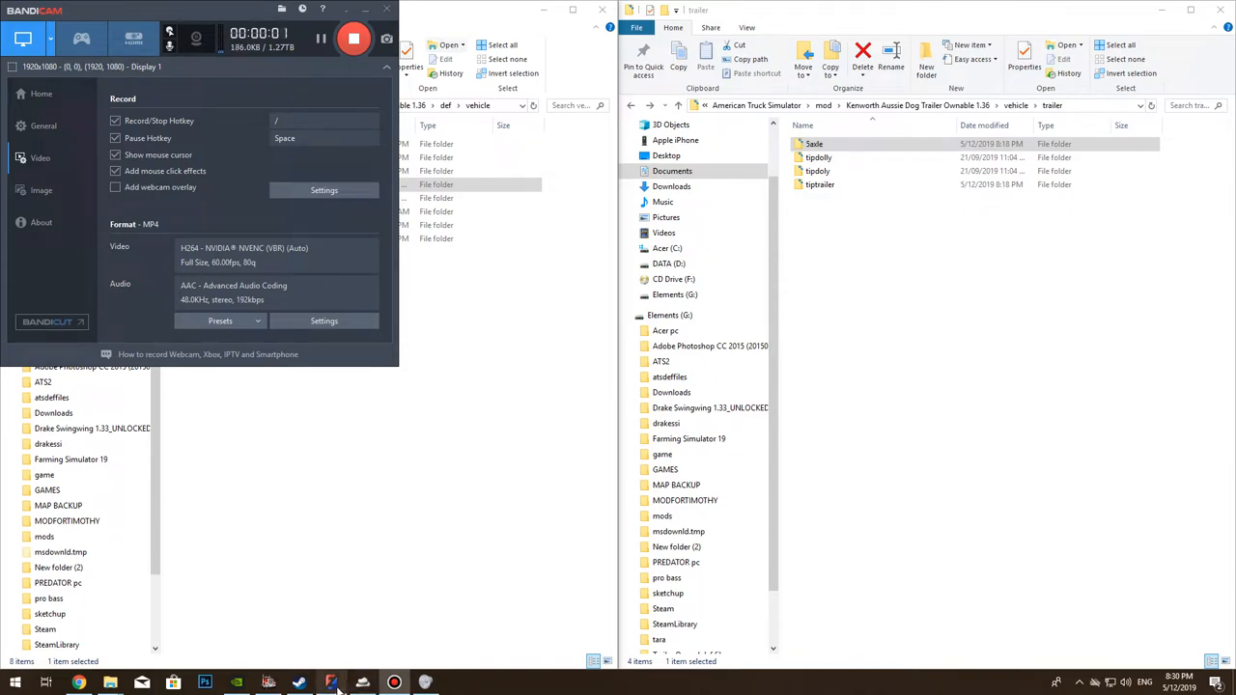
# - Open the mod's def vehicle folder alongside its vehicle trailer folder
pyautogui.click(331, 683)
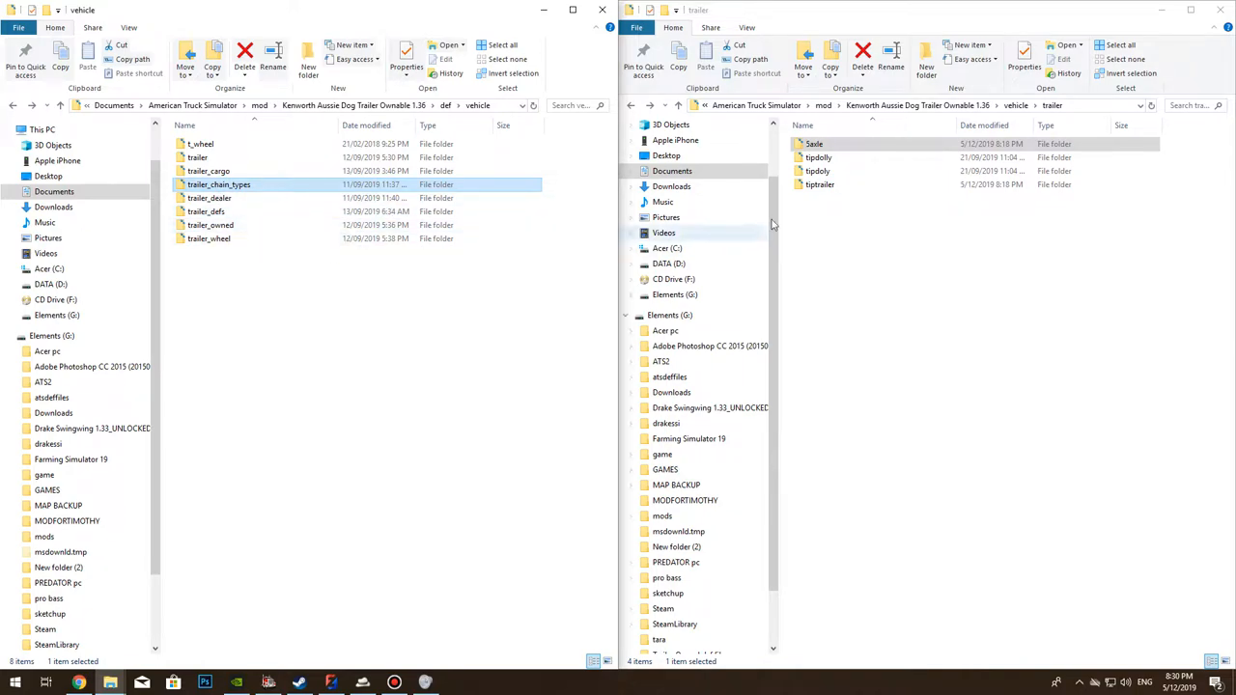
pyautogui.moveTo(898, 250)
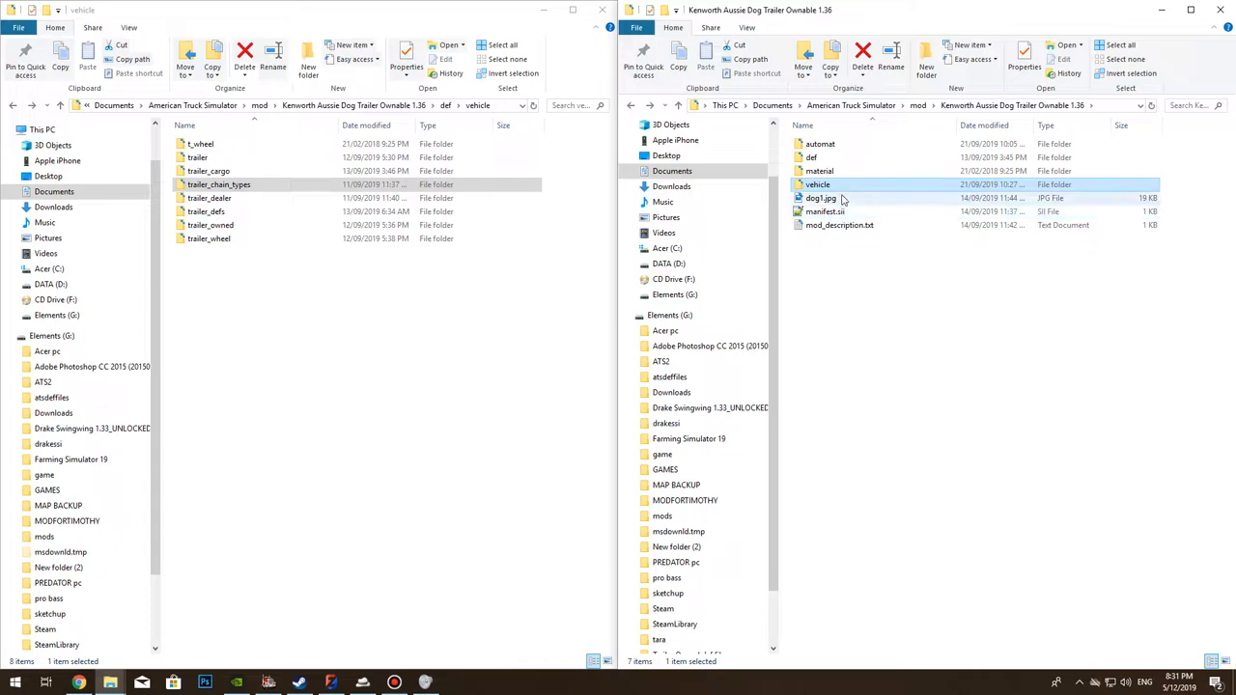
pyautogui.doubleClick(817, 184)
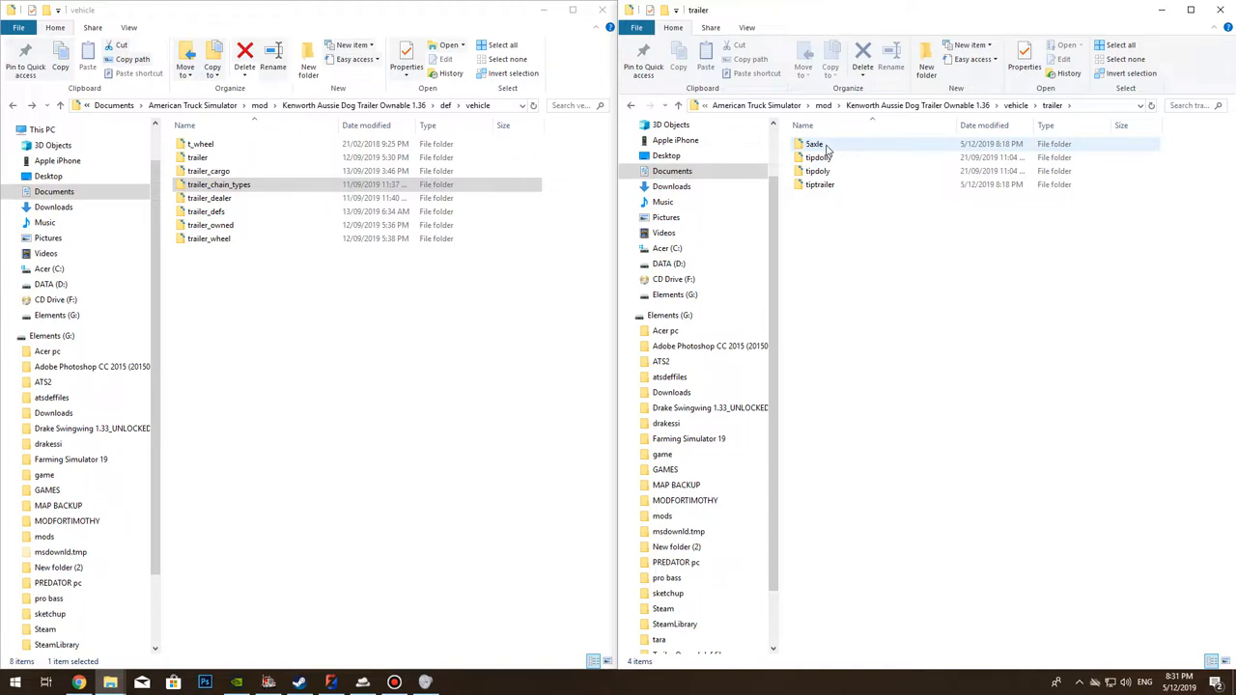
pyautogui.moveTo(819, 184)
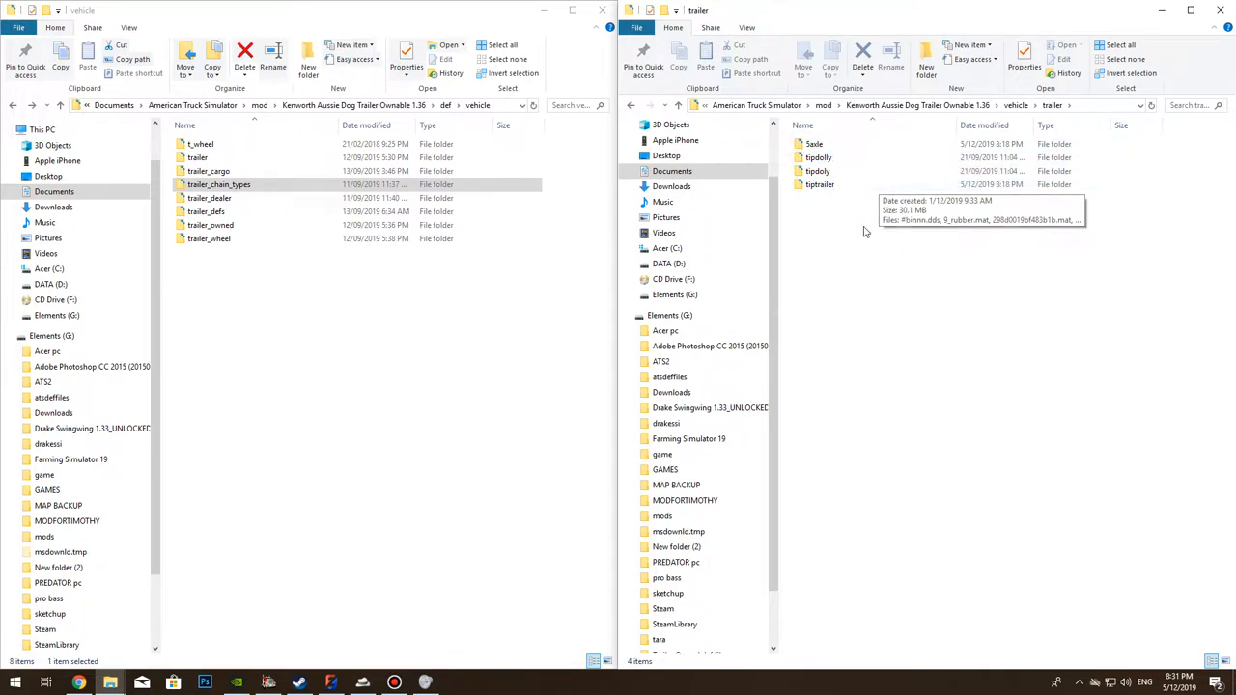
pyautogui.moveTo(331, 259)
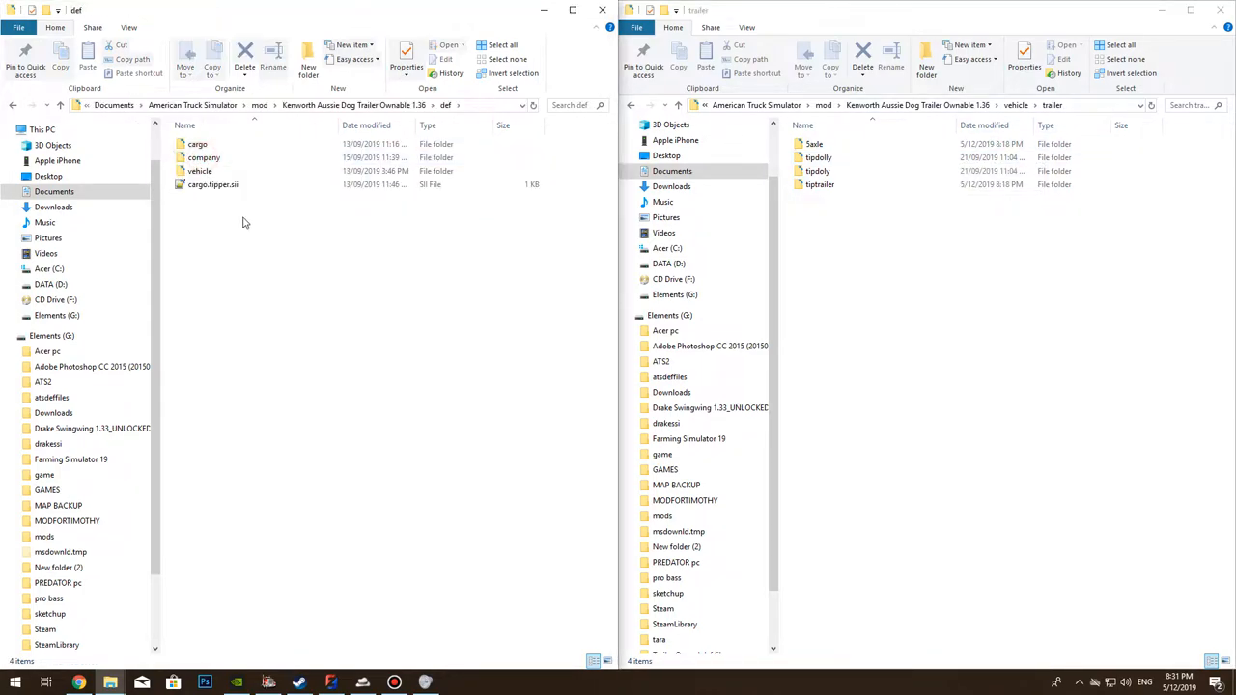
# - Open dog_tipper.sii from t908.tipper's configurations folder in Notepad++
pyautogui.doubleClick(199, 171)
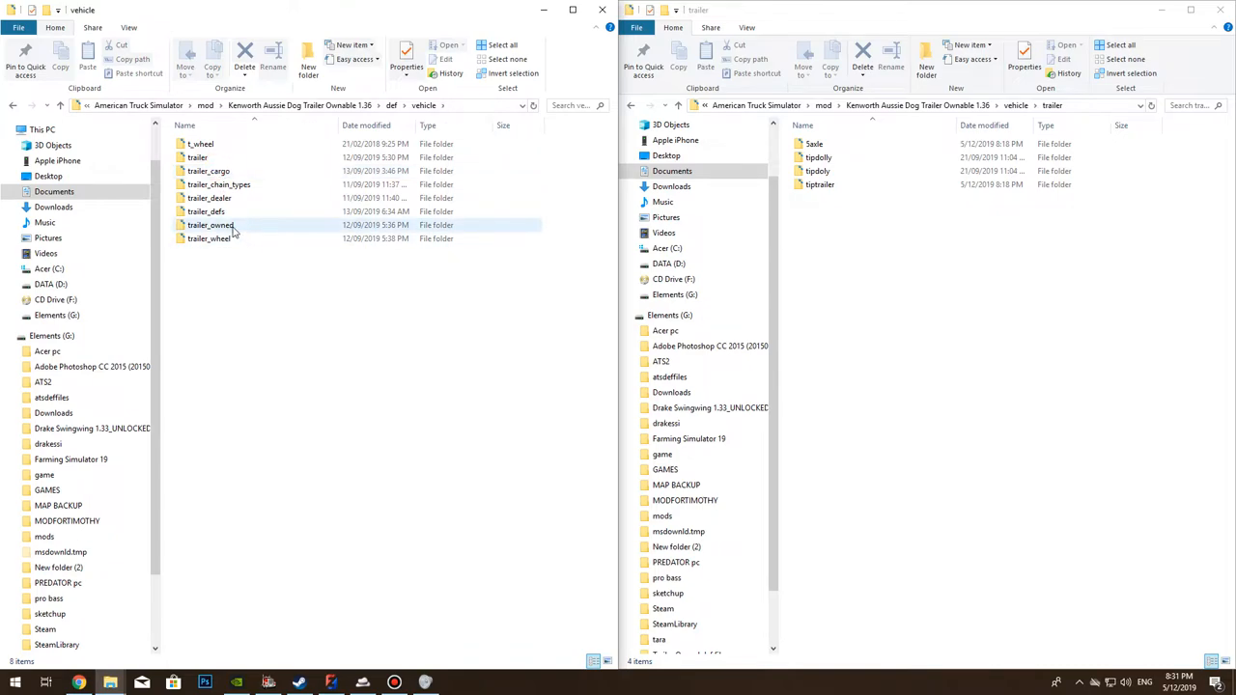
pyautogui.moveTo(211, 225)
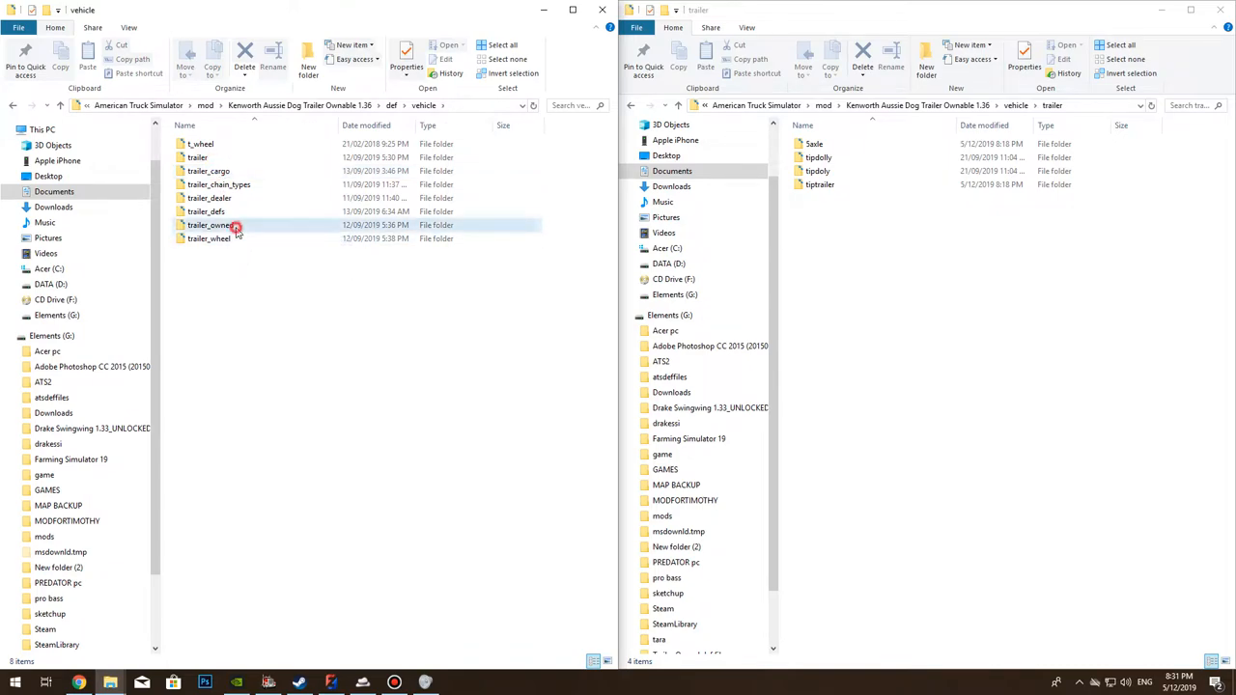
pyautogui.doubleClick(209, 225)
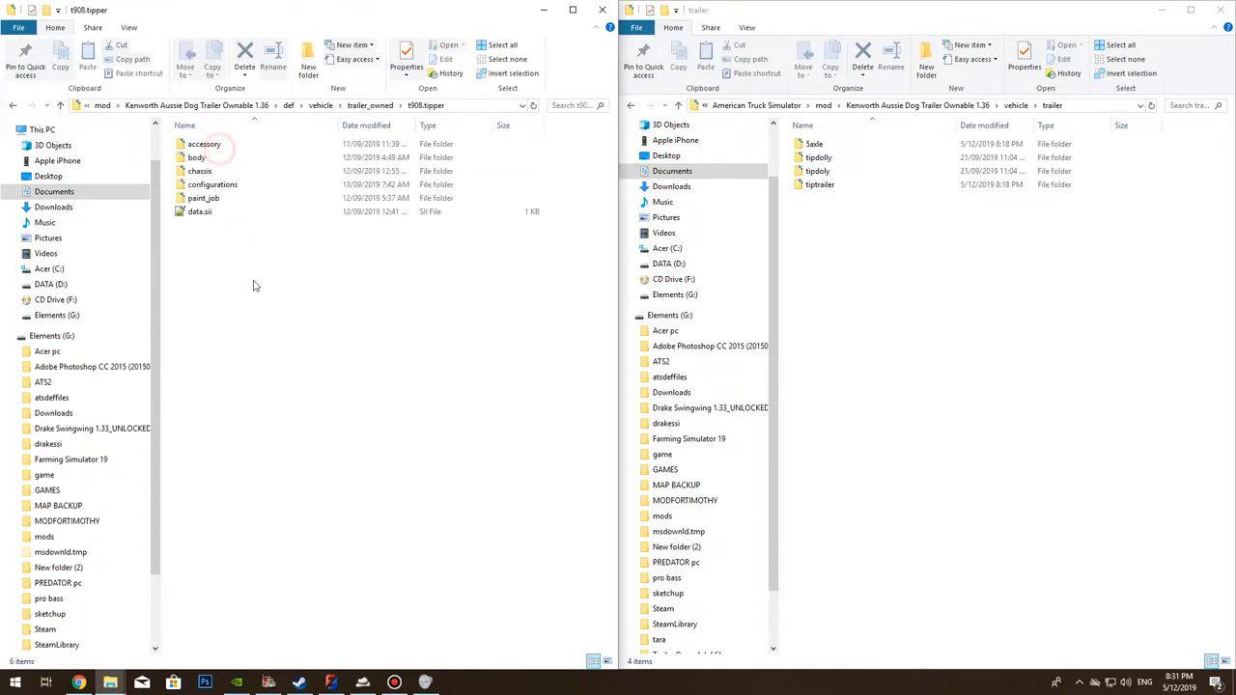
pyautogui.doubleClick(212, 185)
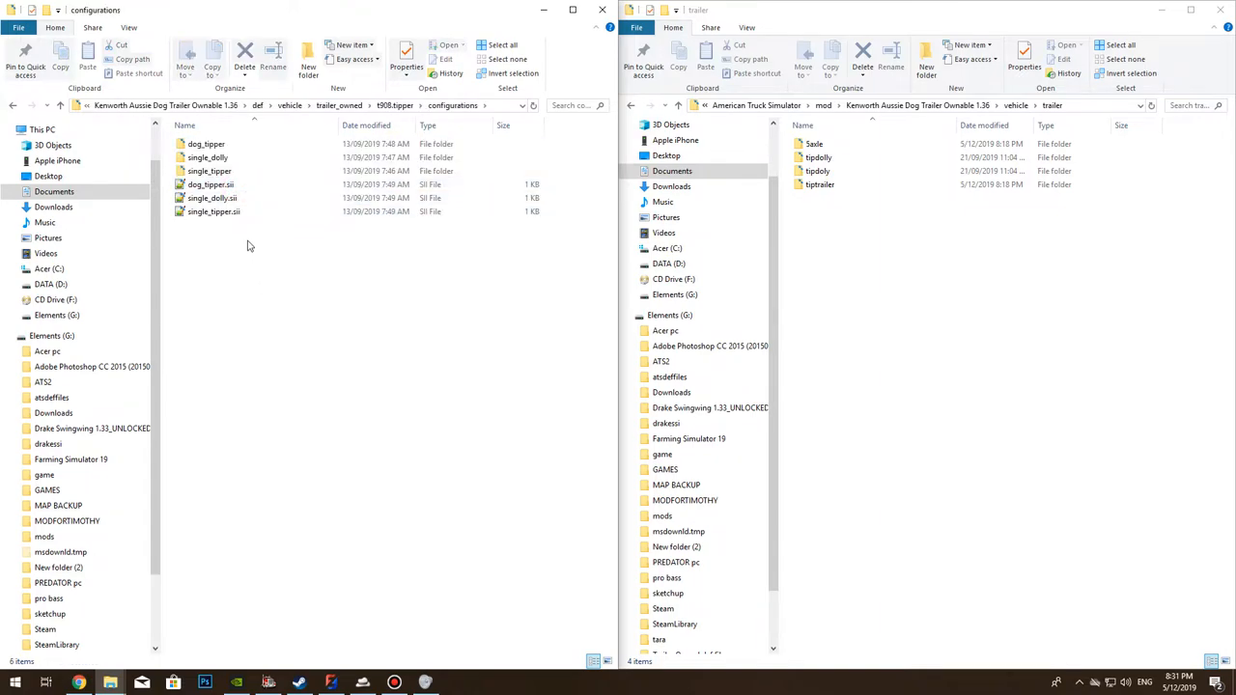
pyautogui.click(213, 212)
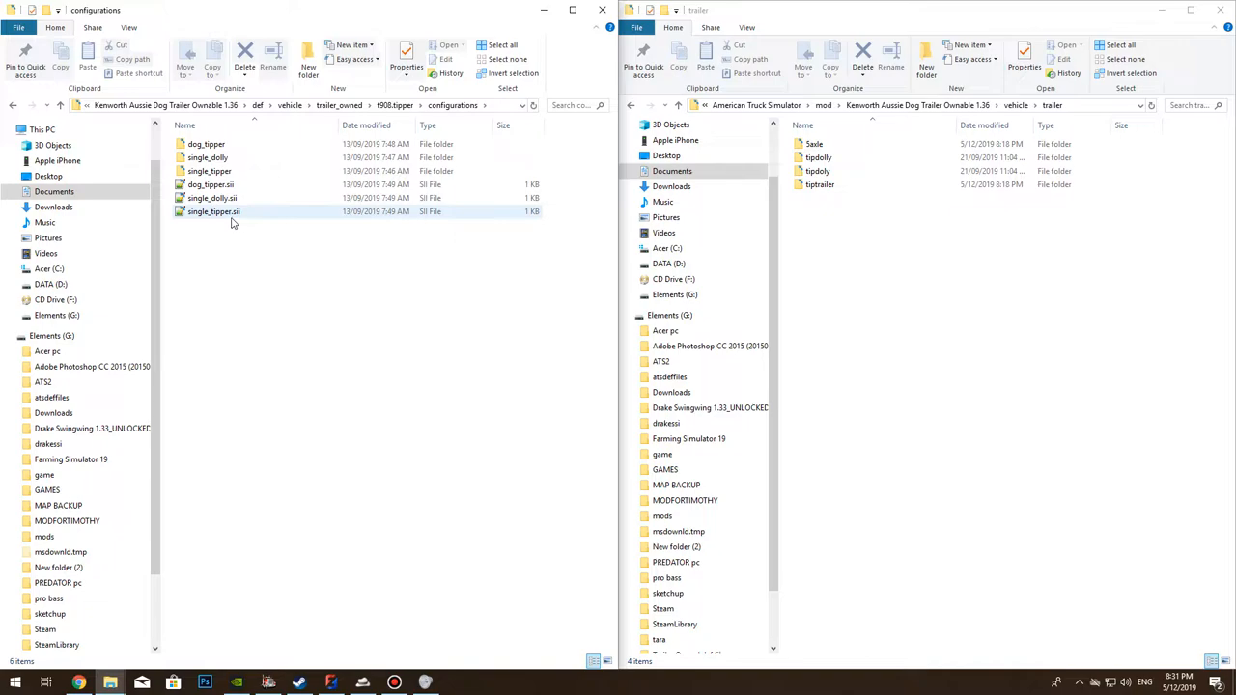
pyautogui.click(210, 184)
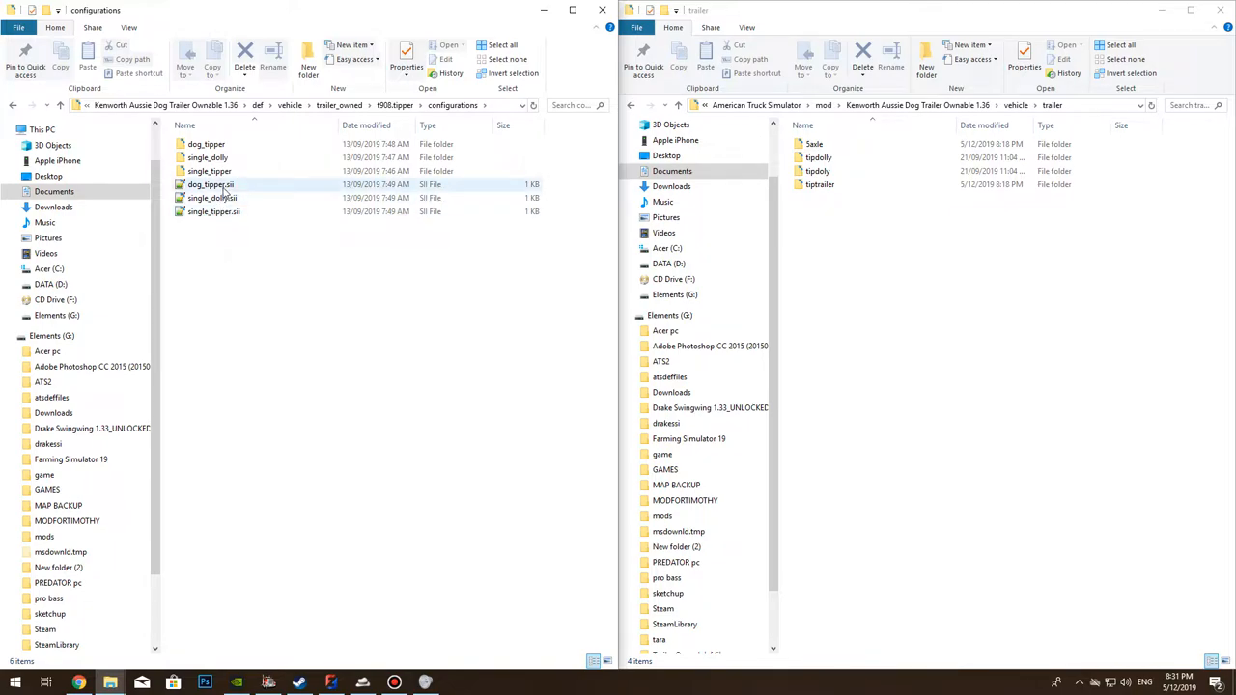
pyautogui.doubleClick(210, 184)
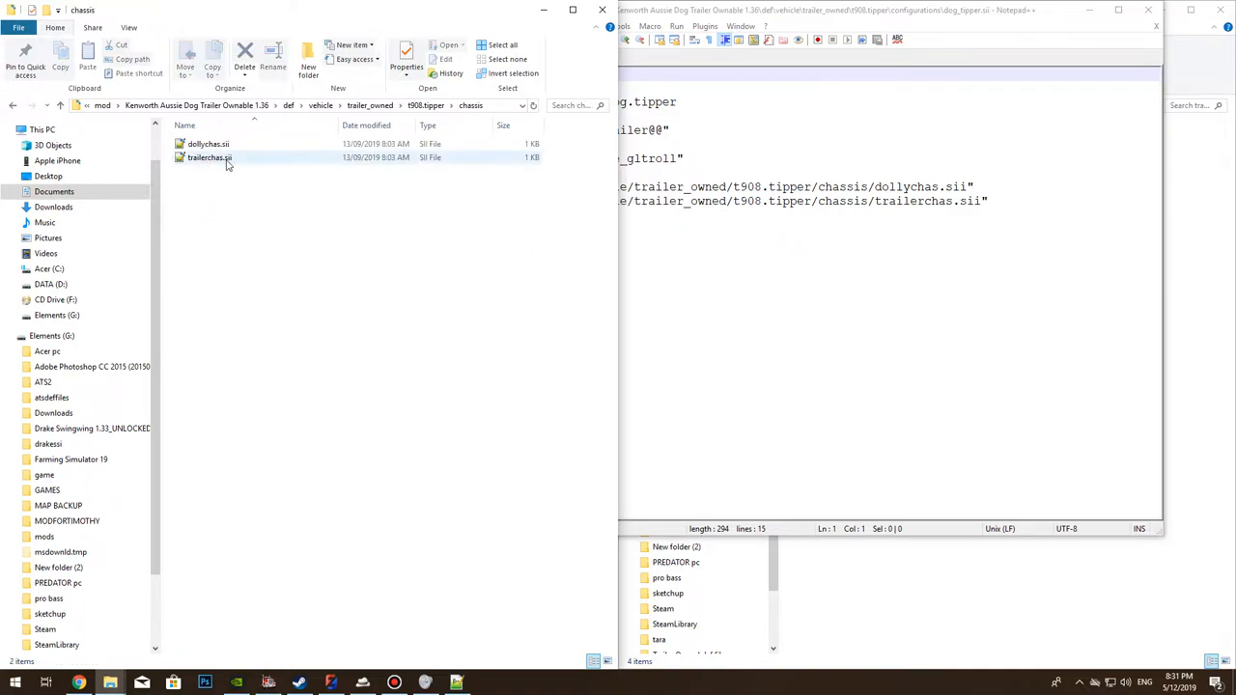
# - Review trailerchas.sii, which uses the tiptrailer model, then close Notepad++
pyautogui.doubleClick(205, 157)
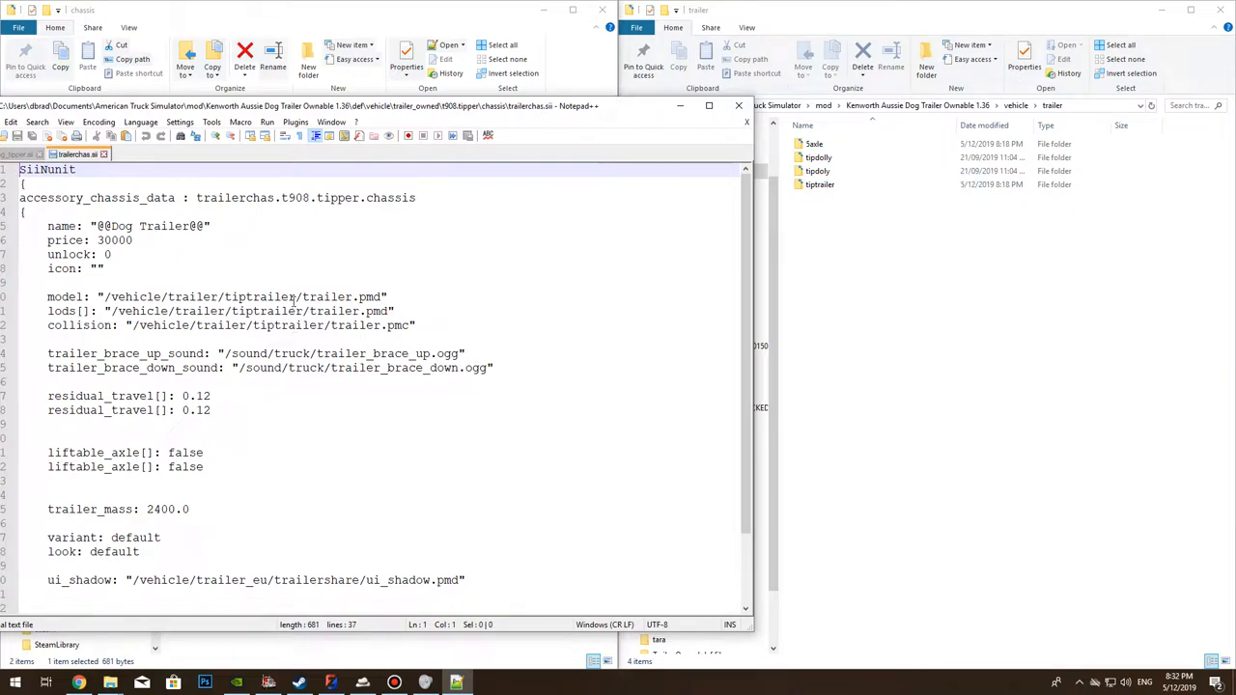
pyautogui.click(819, 184)
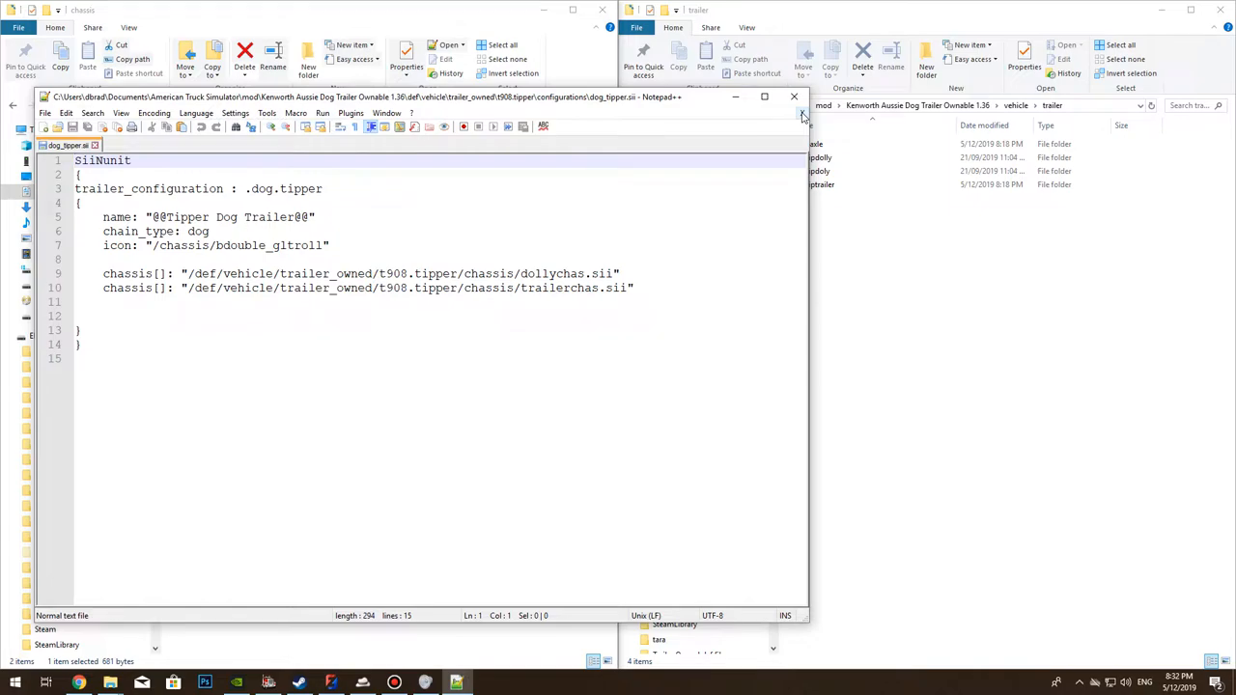
pyautogui.click(794, 97)
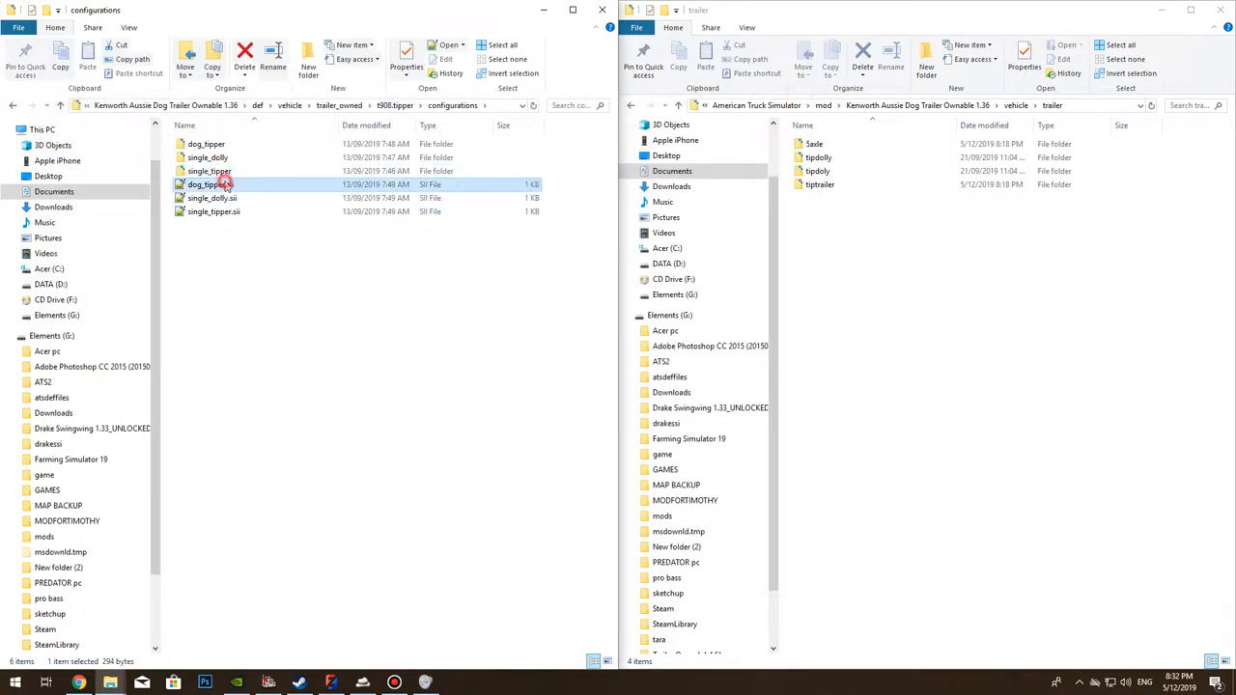
# - Copy dog_tipper.sii and rename the copy quin.sii
pyautogui.click(88, 53)
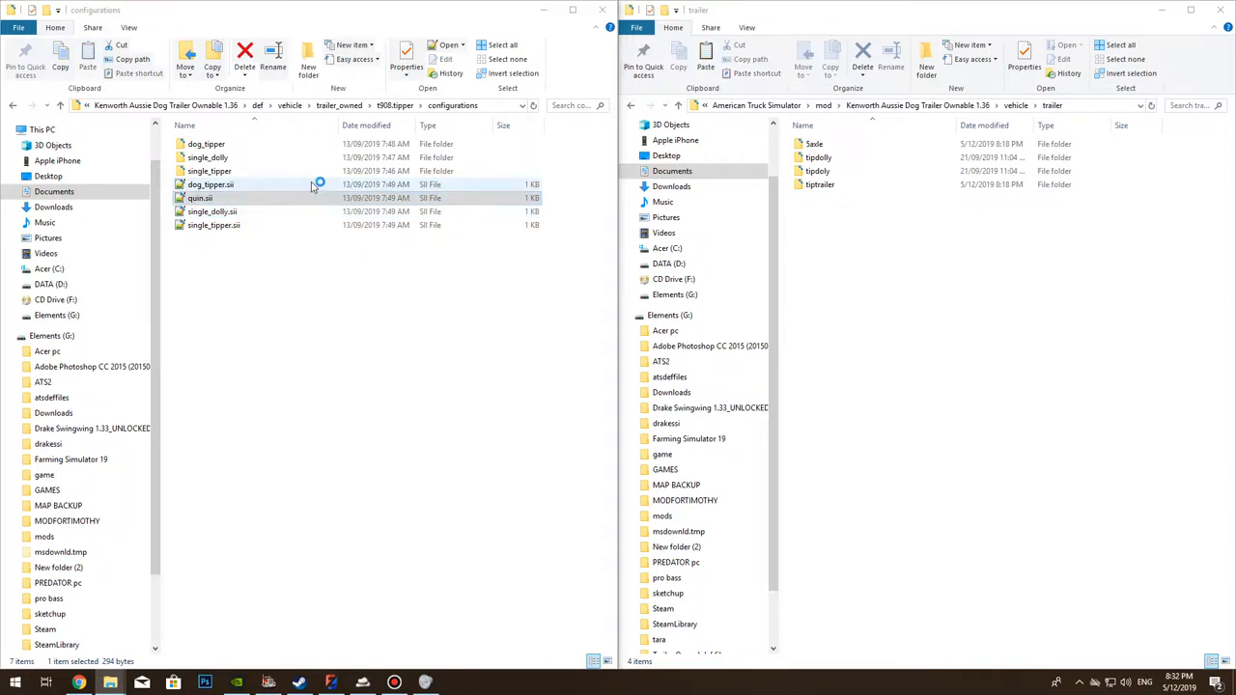
# - Make quin.sii the .quin configuration '5 axle dog' using trailerchasq, and save
pyautogui.doubleClick(199, 198)
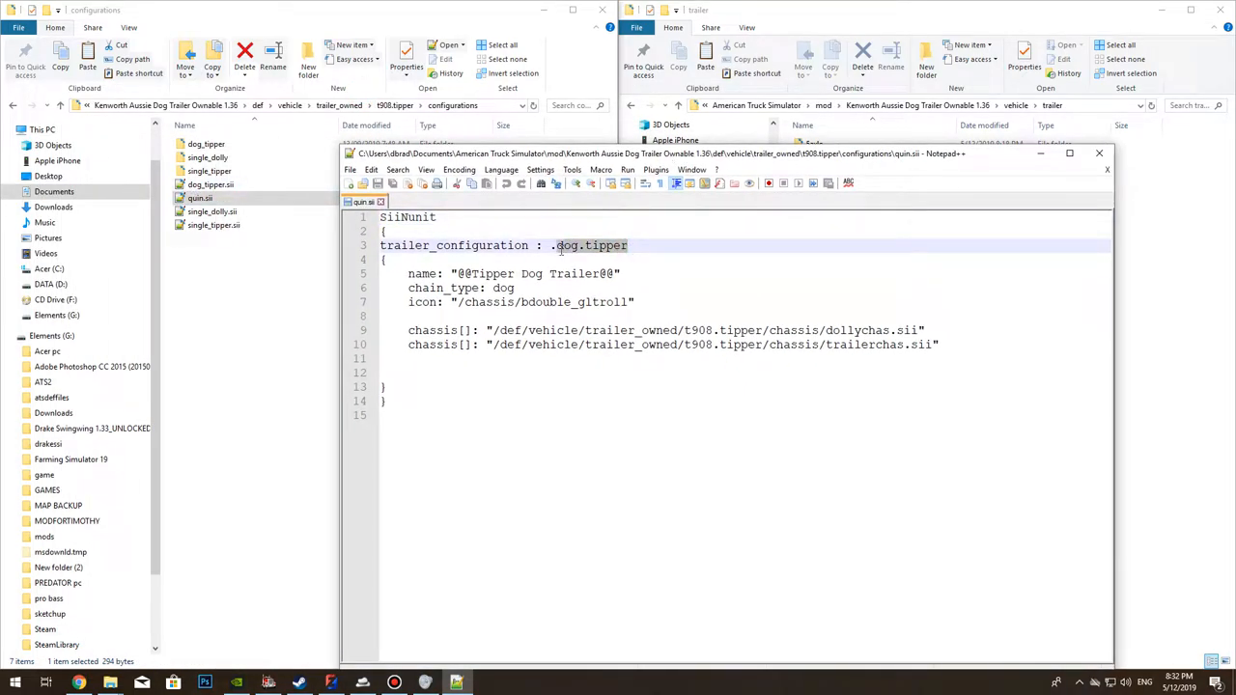
pyautogui.write('quin')
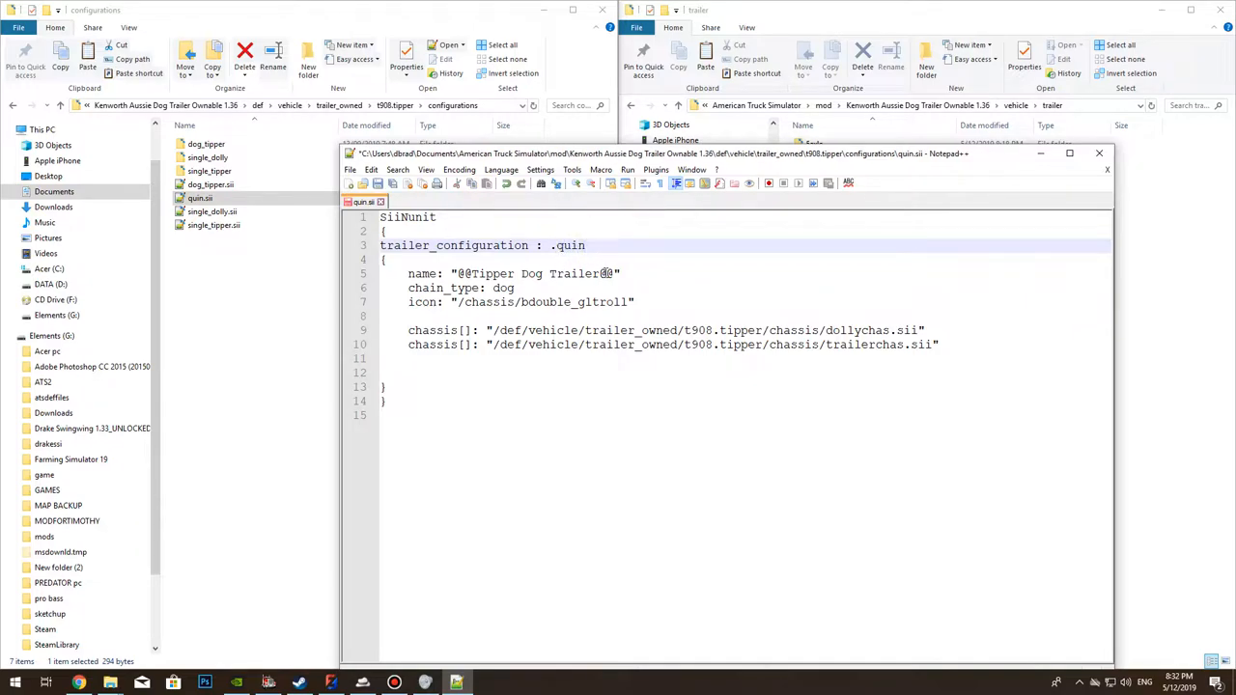
pyautogui.click(583, 244)
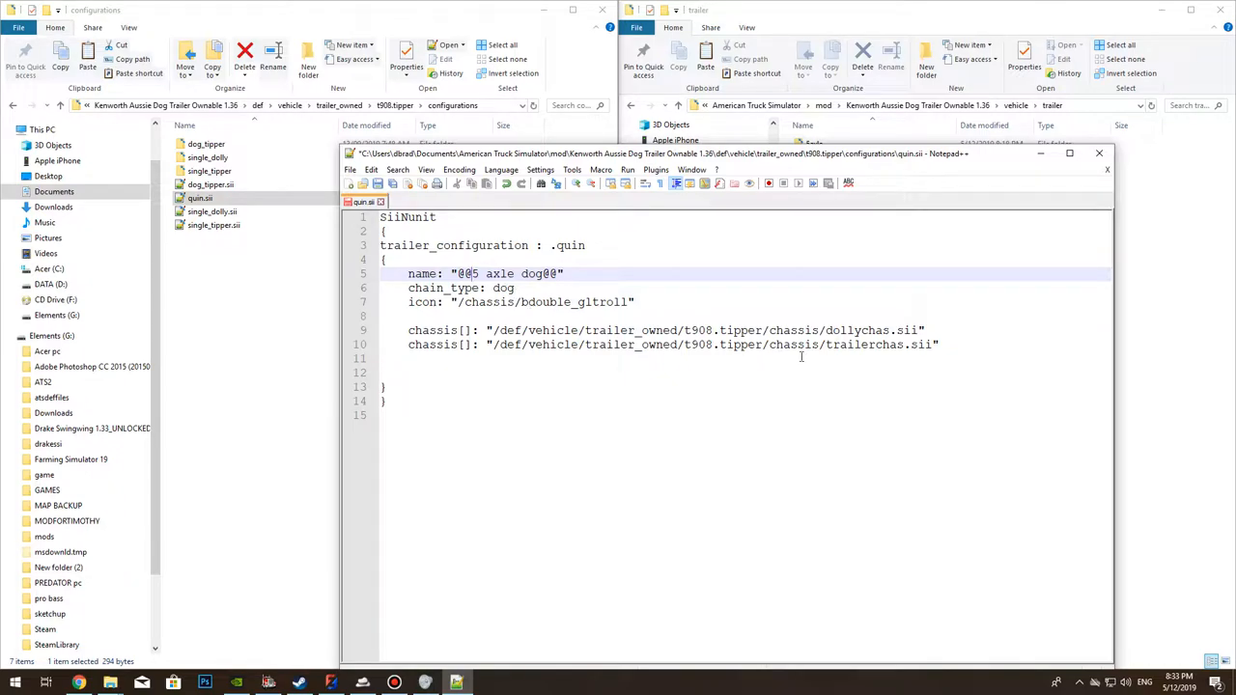
pyautogui.moveTo(892, 350)
pyautogui.write('g')
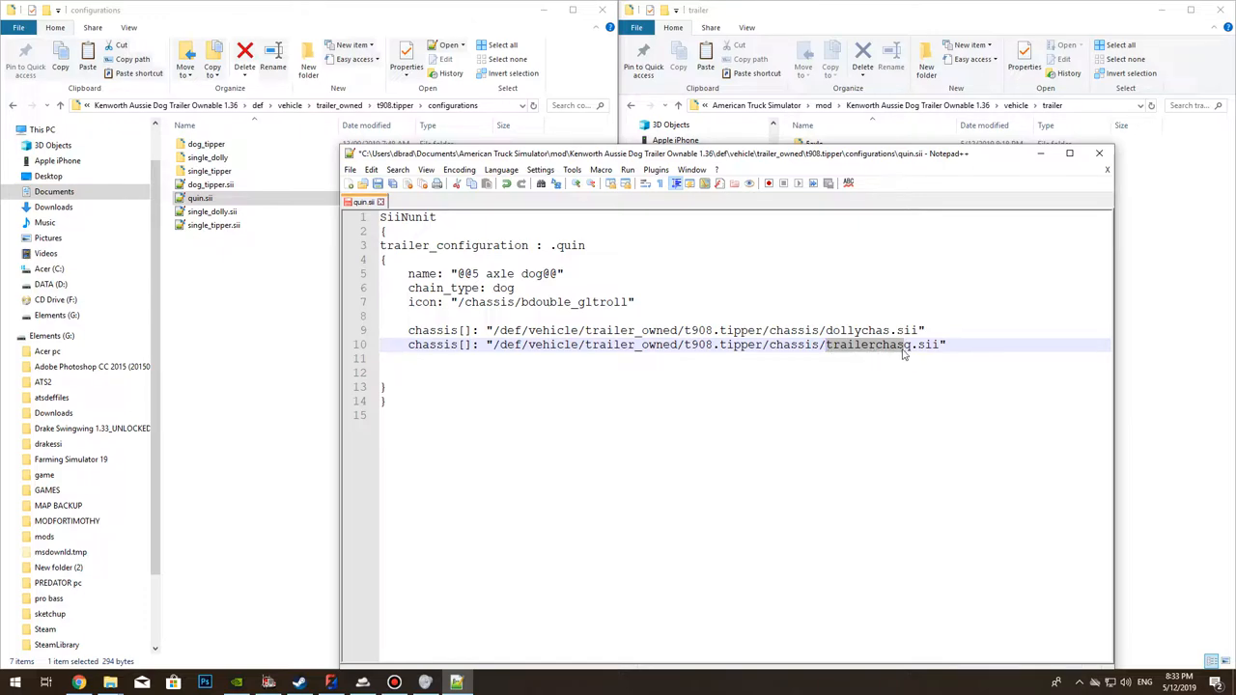
pyautogui.click(813, 374)
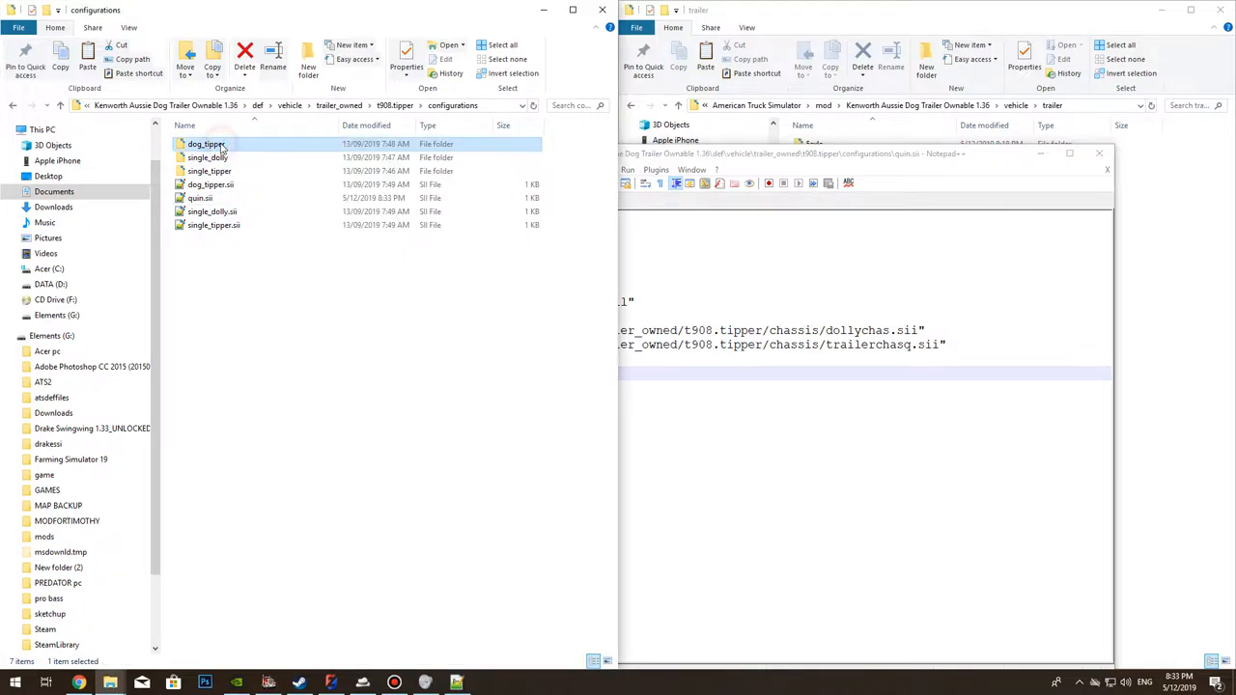
# - Copy the dog_tipper folder as quin and rename its dog_tipper.sii to quin.sii
pyautogui.click(87, 55)
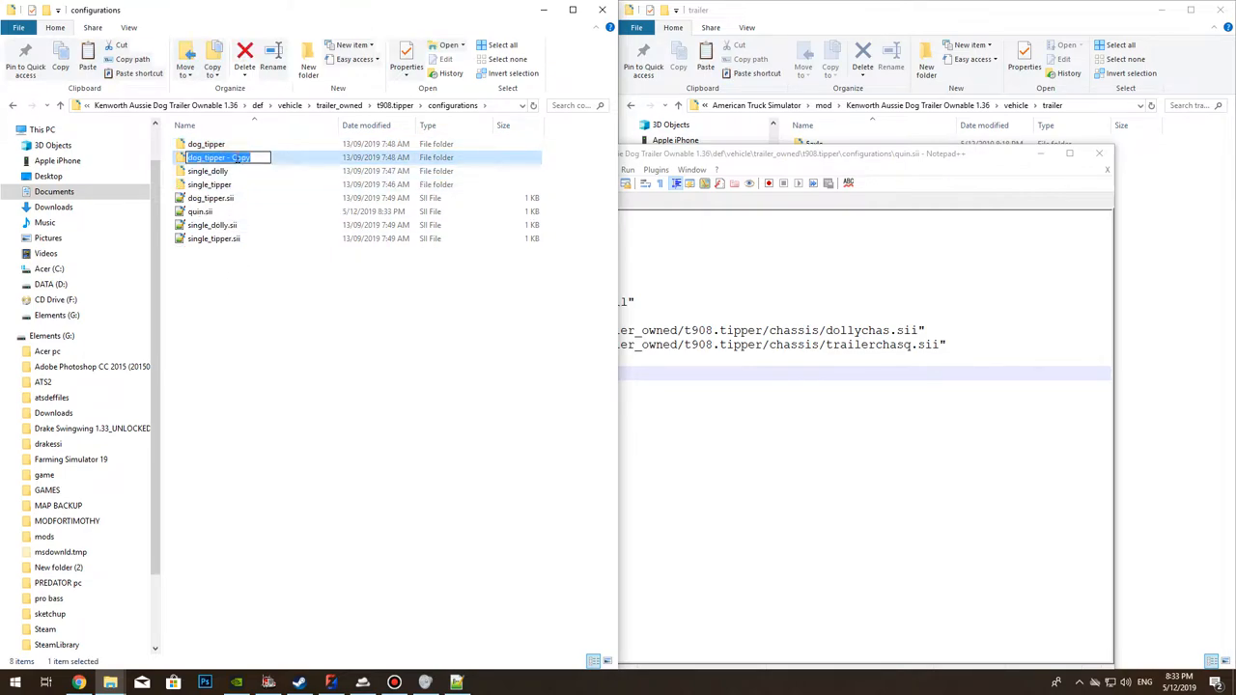
pyautogui.write('quin')
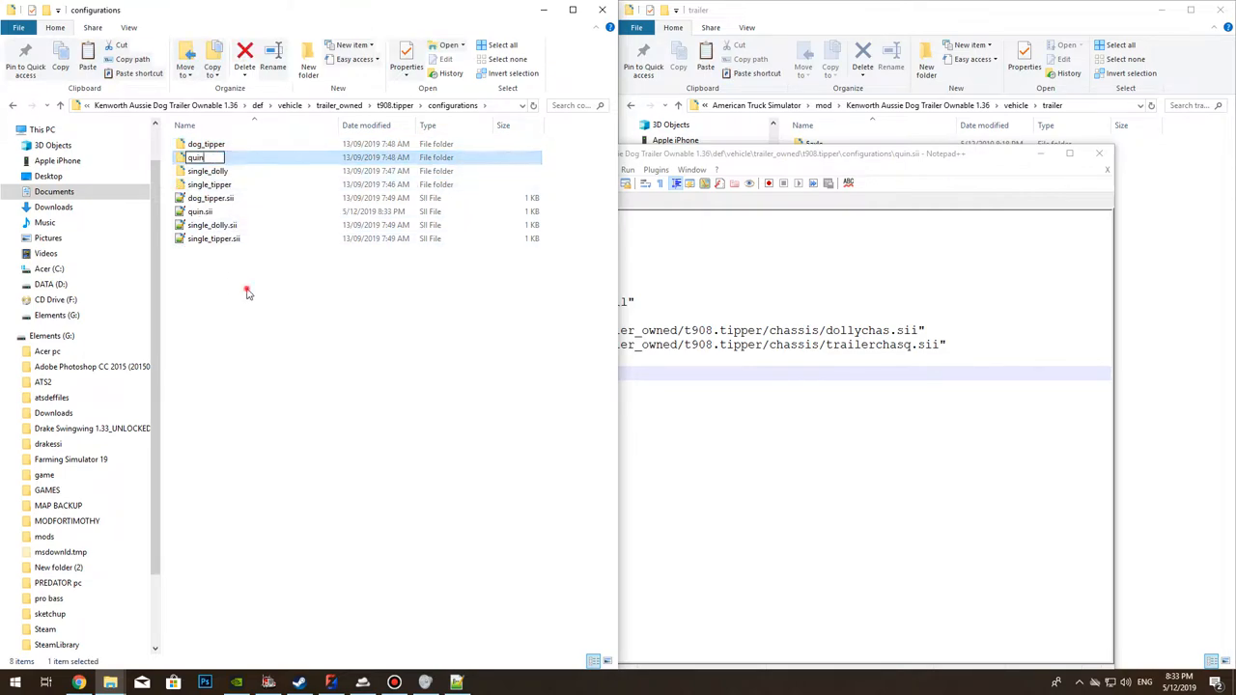
pyautogui.doubleClick(196, 157)
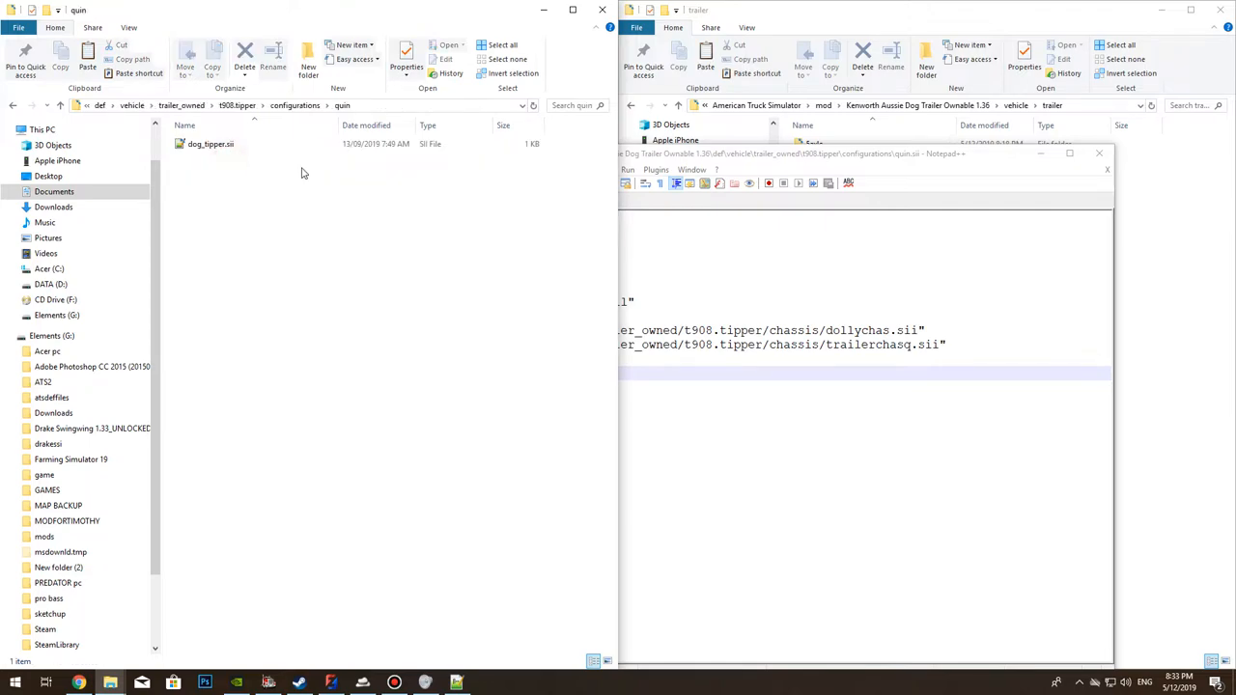
pyautogui.click(211, 144)
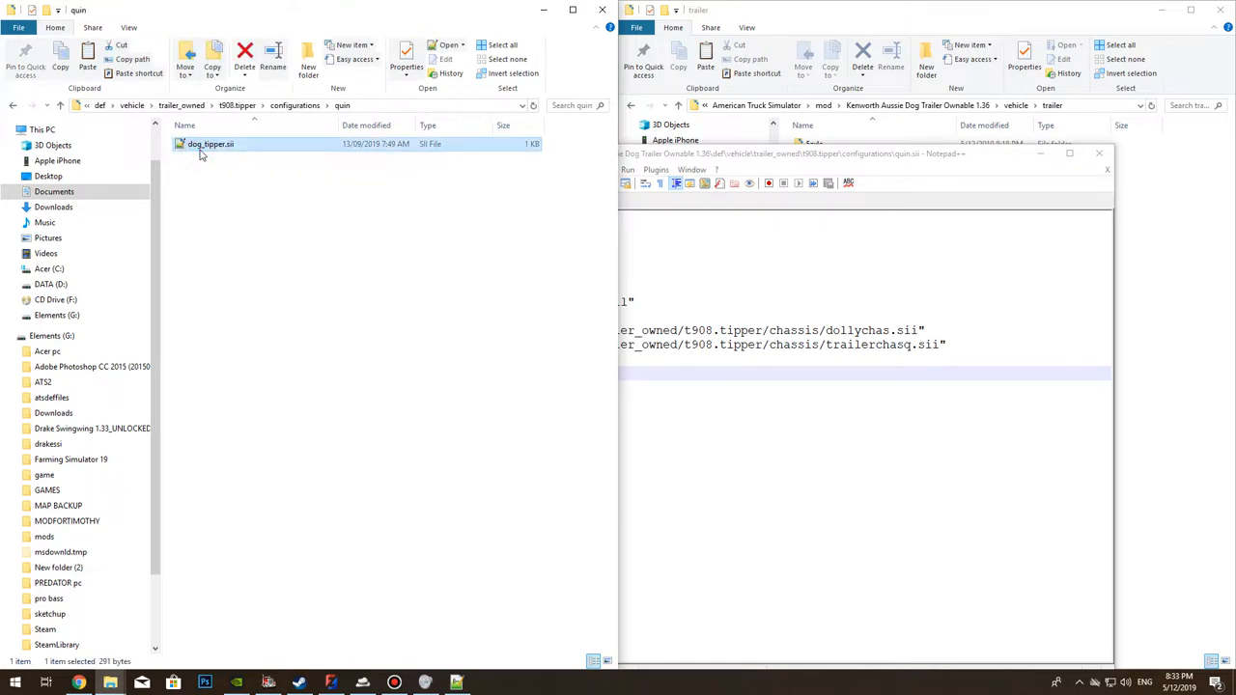
pyautogui.moveTo(212, 154)
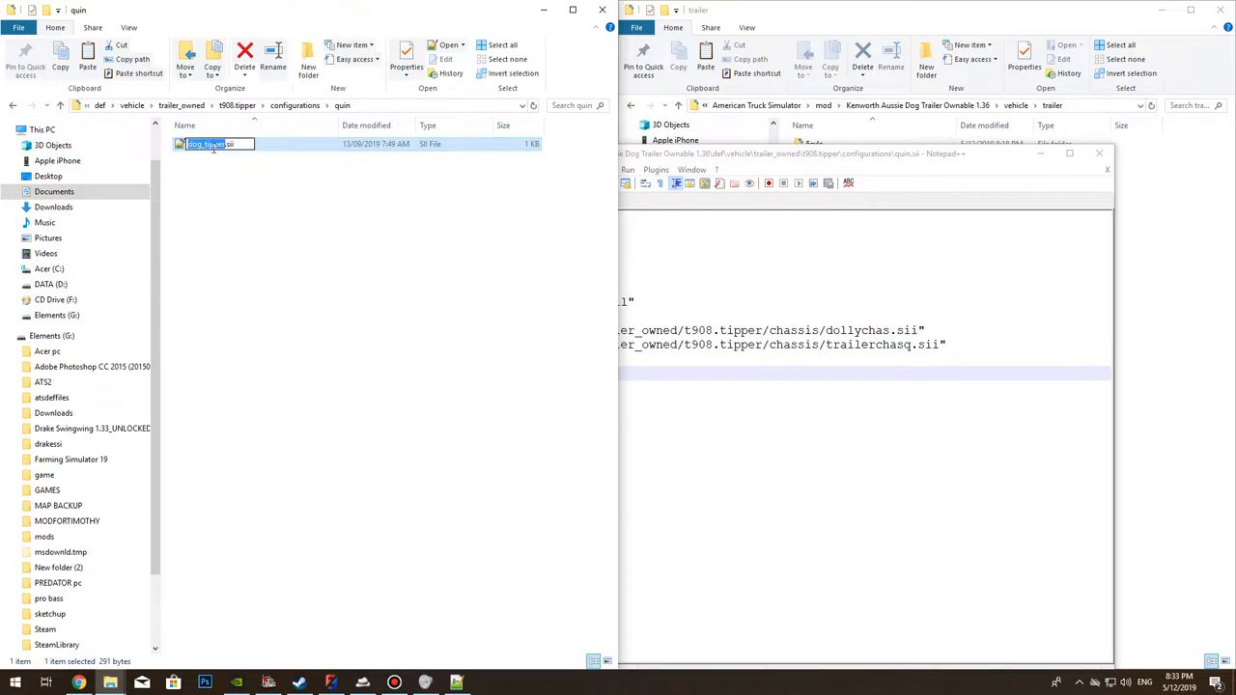
pyautogui.write('quin')
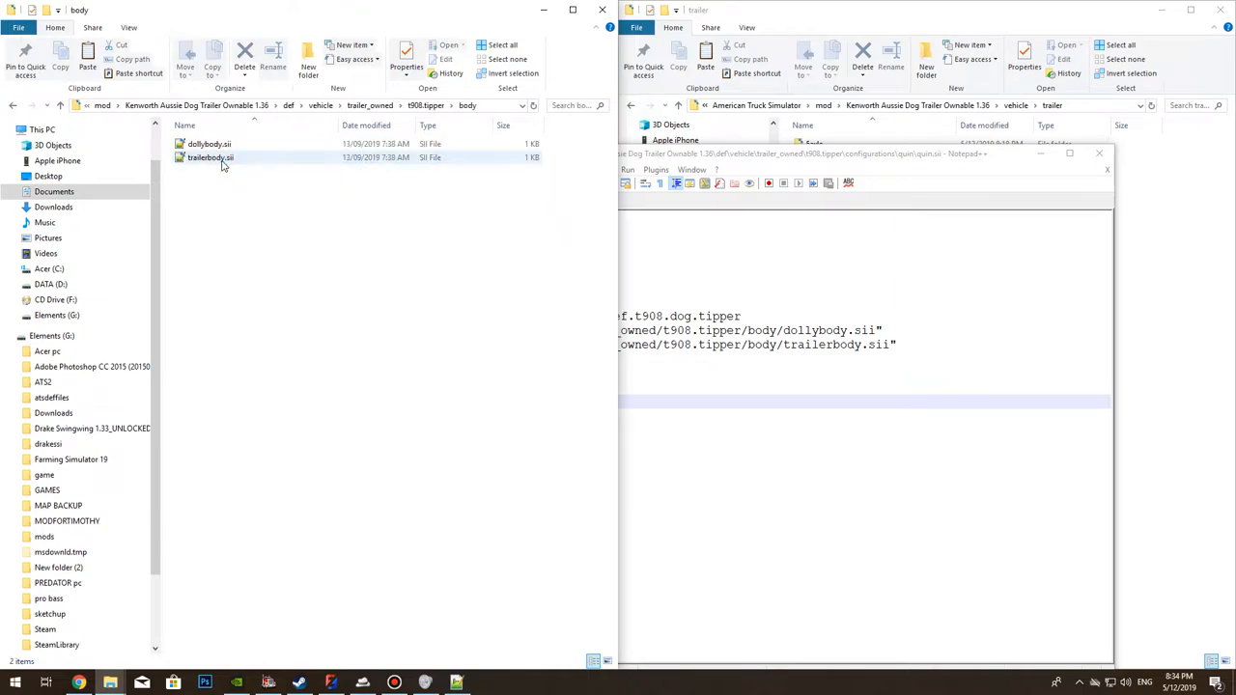
# - View trailerbody.sii, then the quin.sii body set listing dollybody.sii and trailerbody.sii
pyautogui.doubleClick(209, 157)
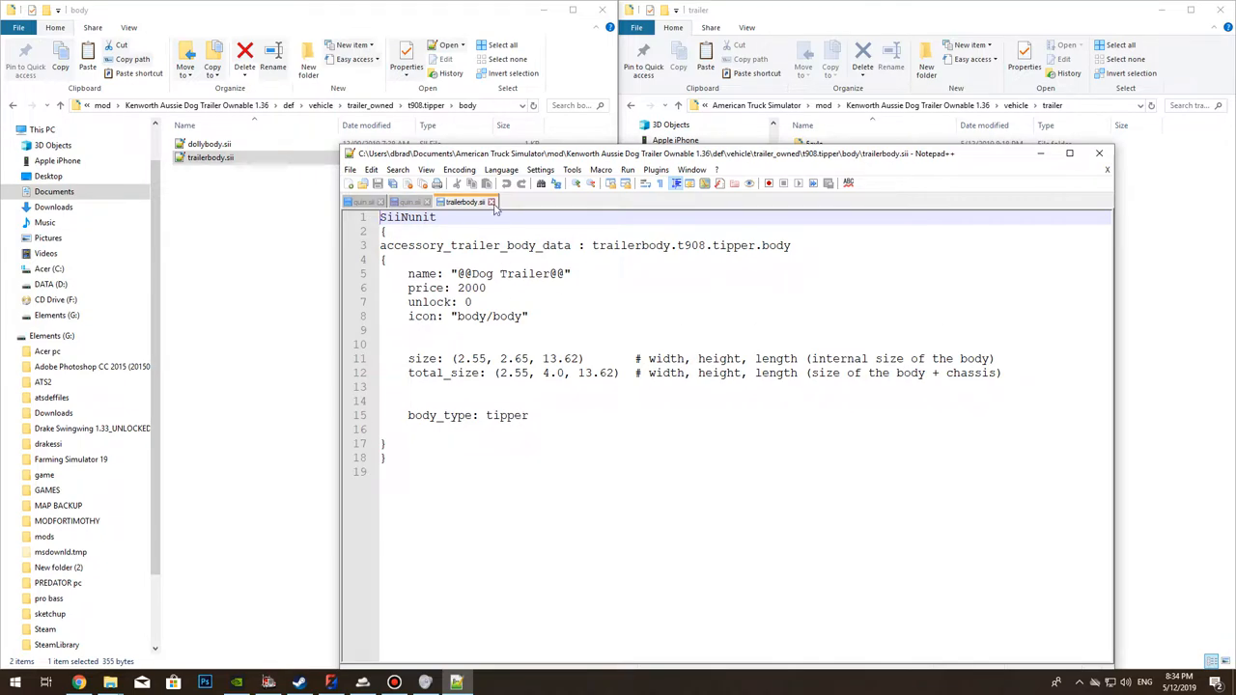
pyautogui.click(406, 202)
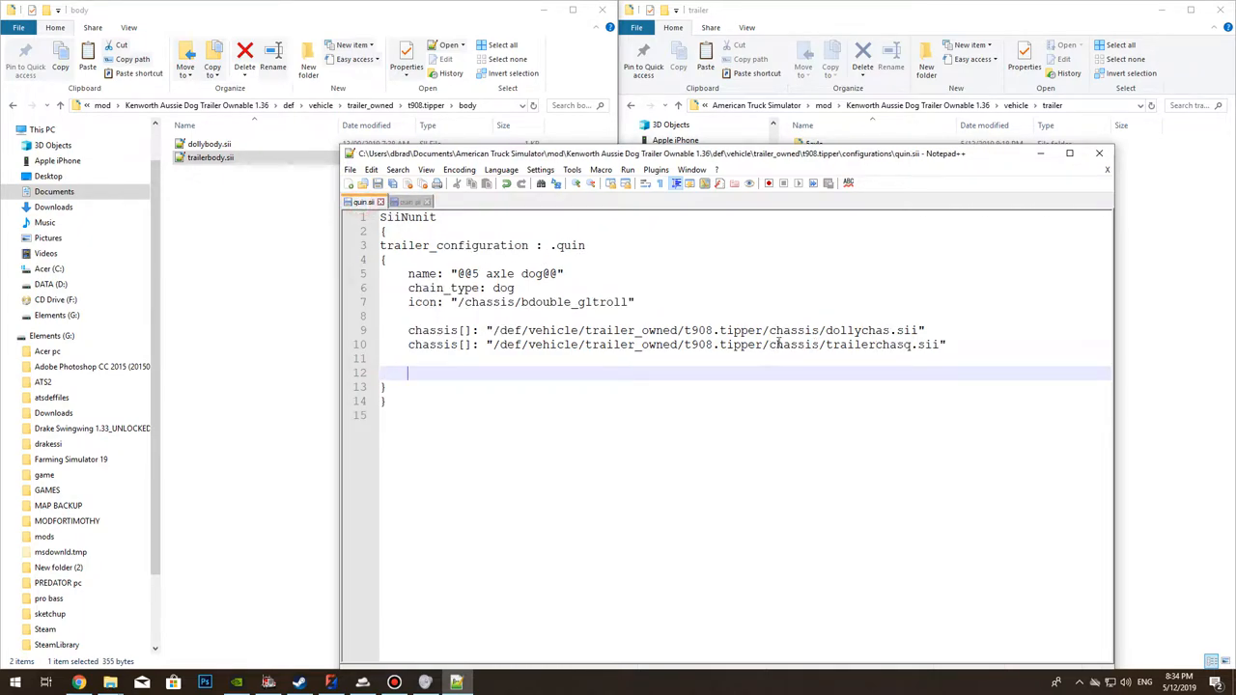
pyautogui.click(410, 202)
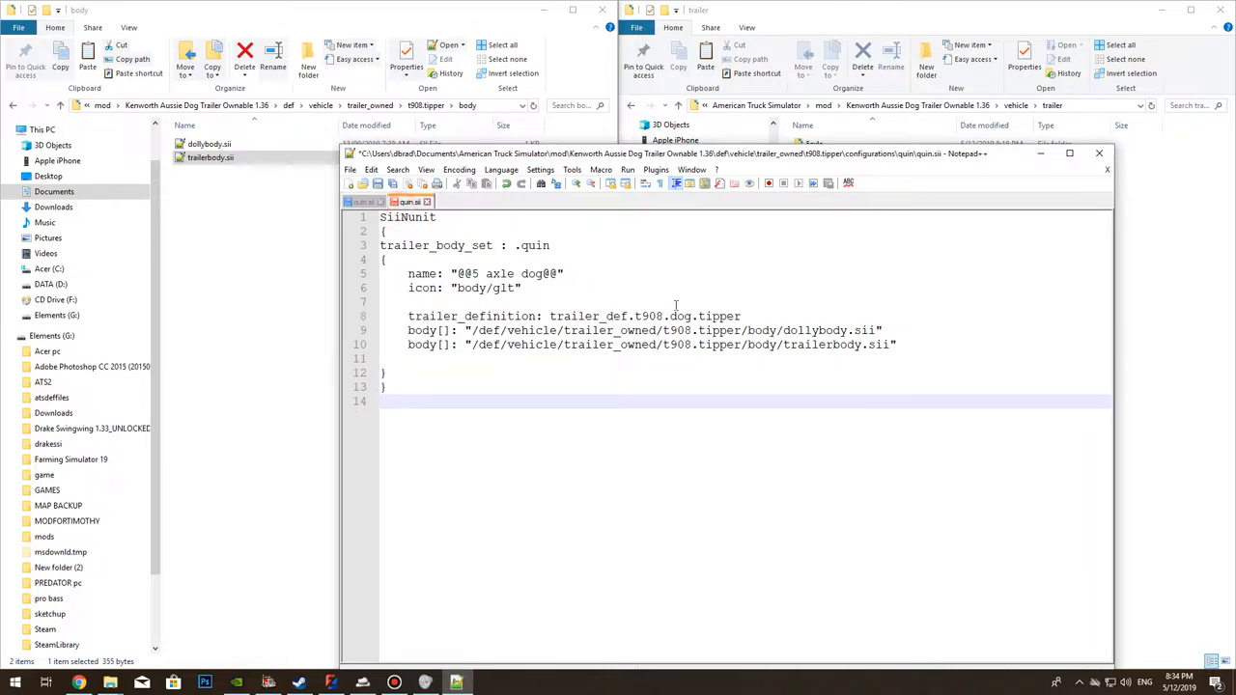
pyautogui.moveTo(736, 339)
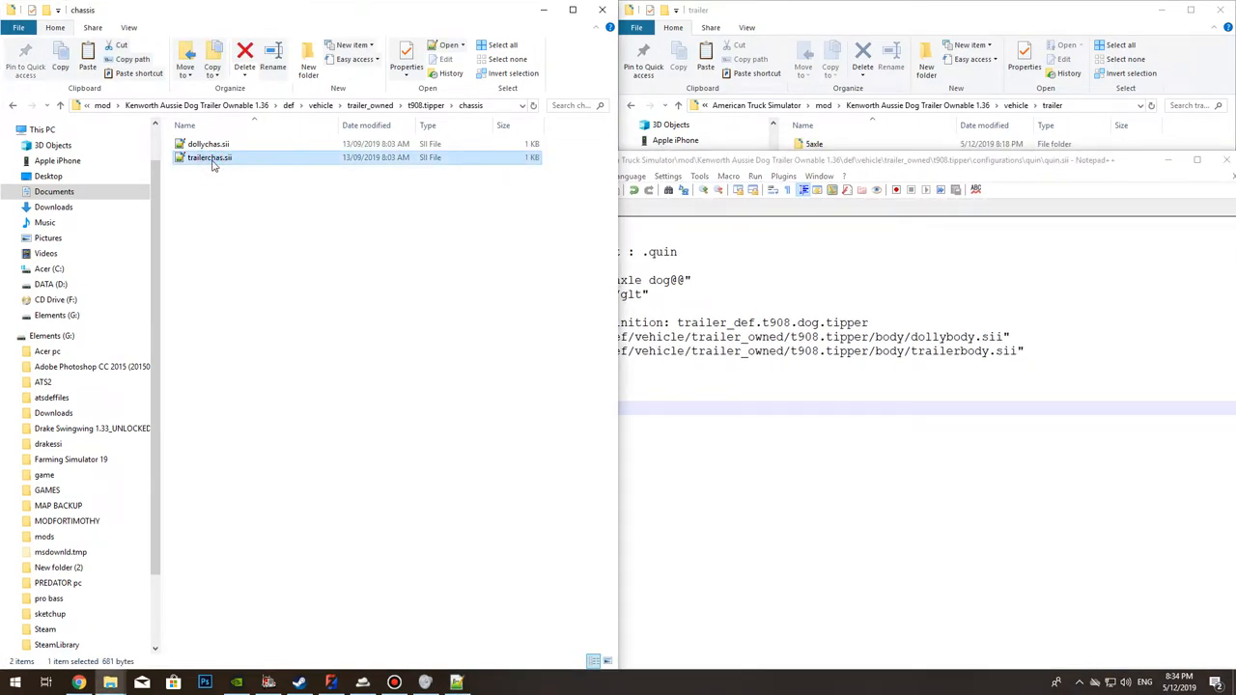
# - Copy trailerchas.sii, rename the copy trailerchasq.sii, and open it in Notepad++
pyautogui.click(87, 53)
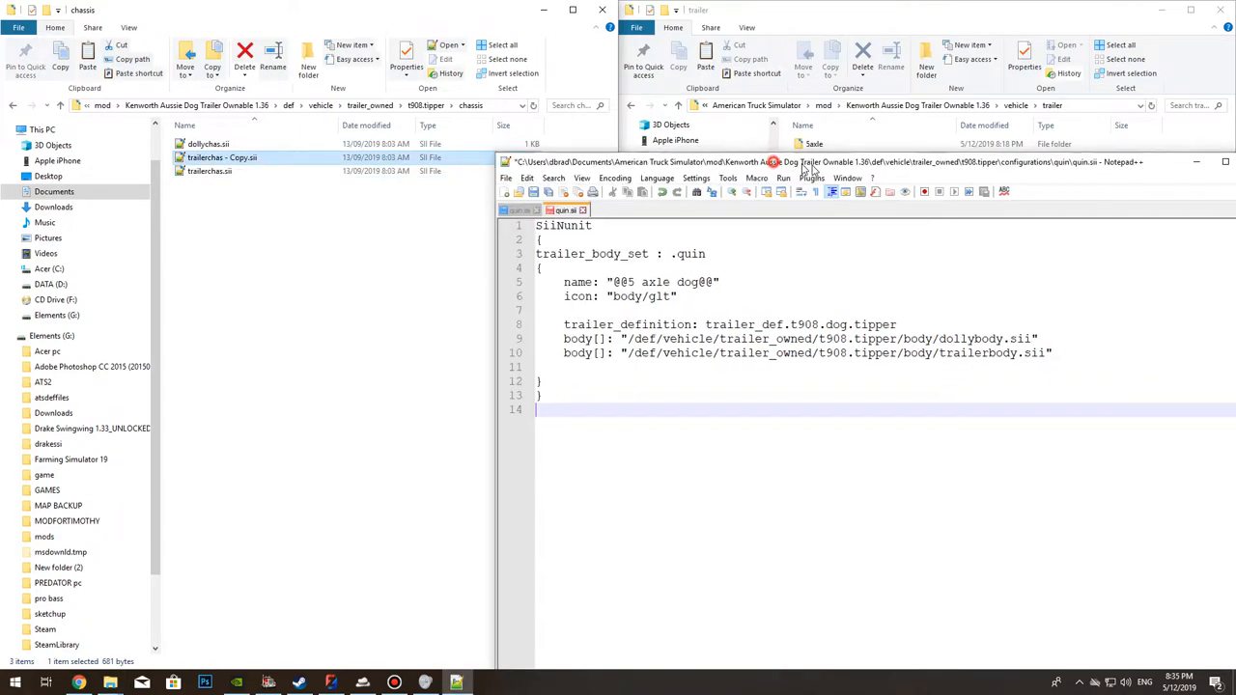
pyautogui.click(596, 211)
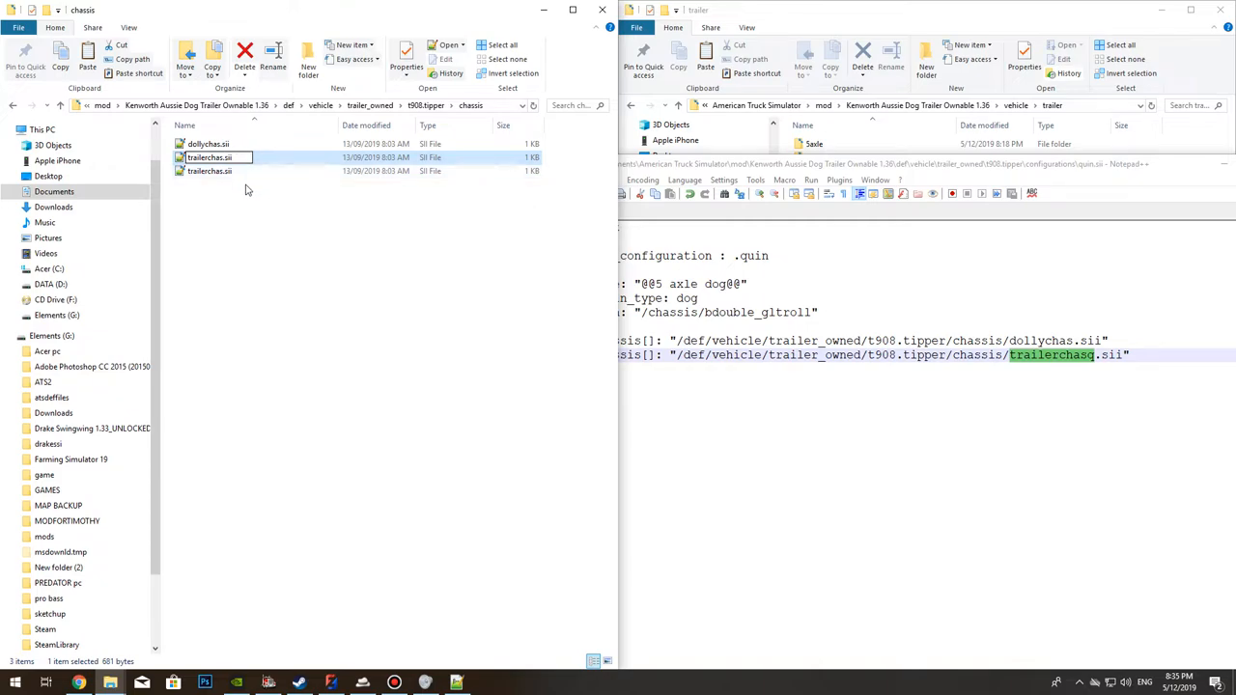
pyautogui.click(210, 171)
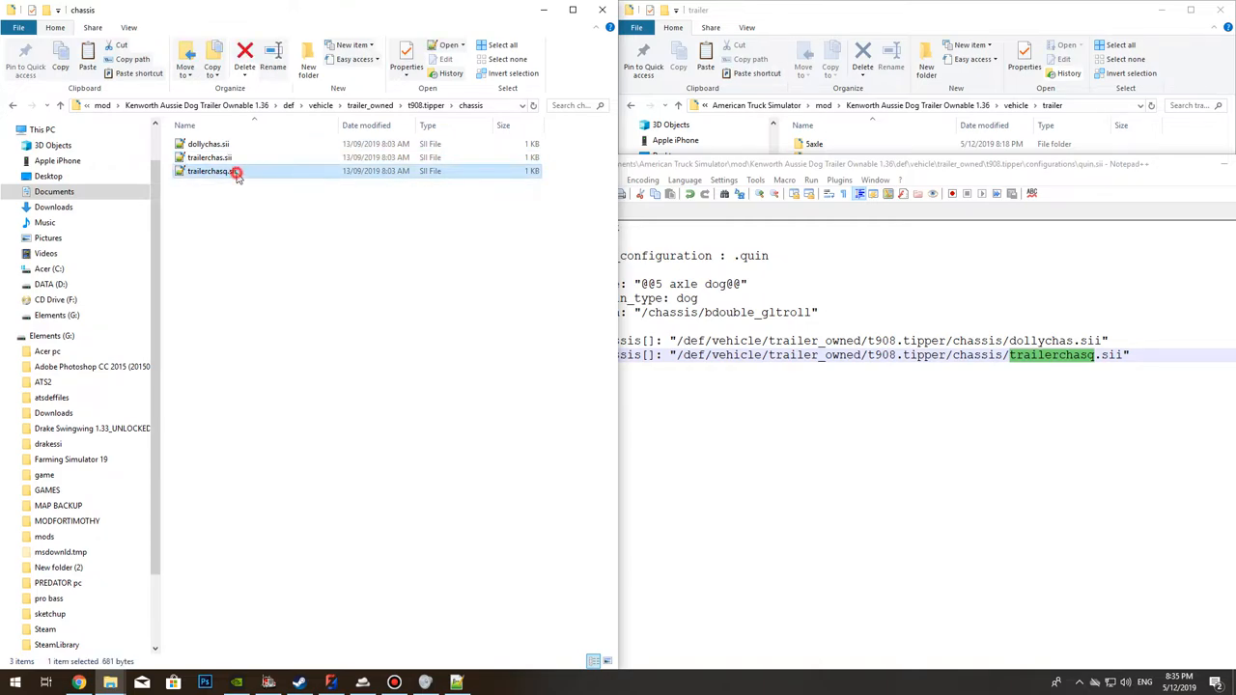
pyautogui.doubleClick(211, 171)
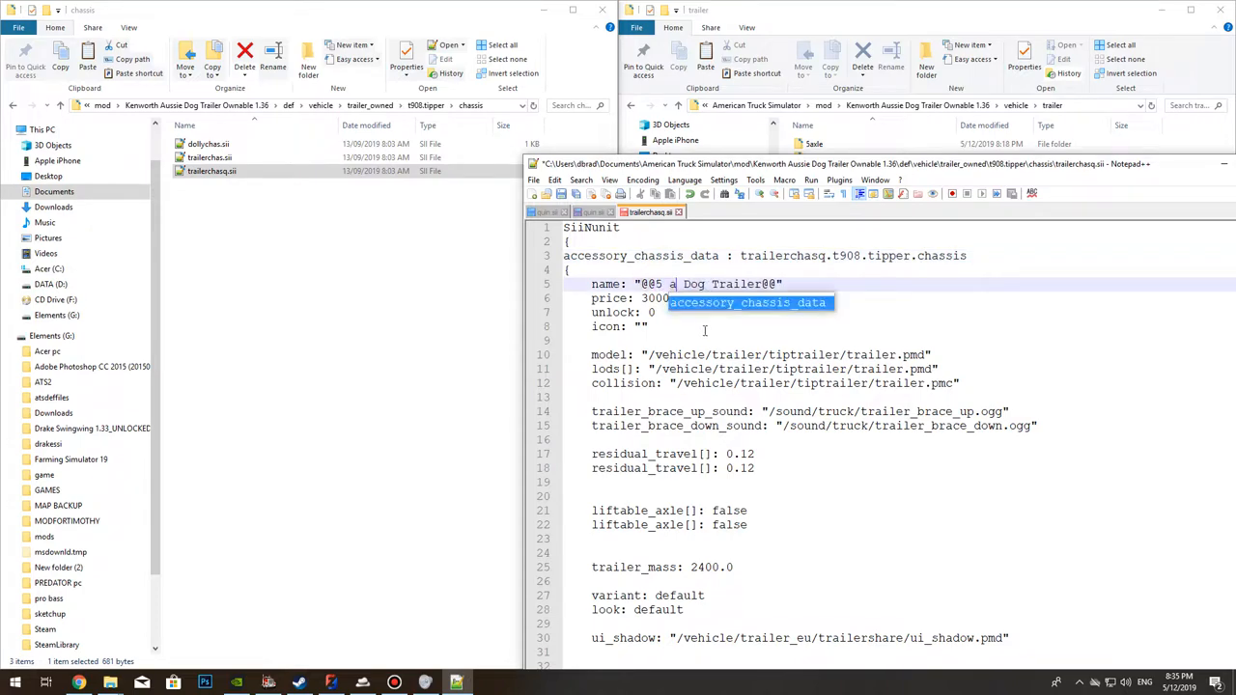
# - Rename the chassis '5 axle Dog Trailer' and check the 5axle trailer folder
pyautogui.write('xle')
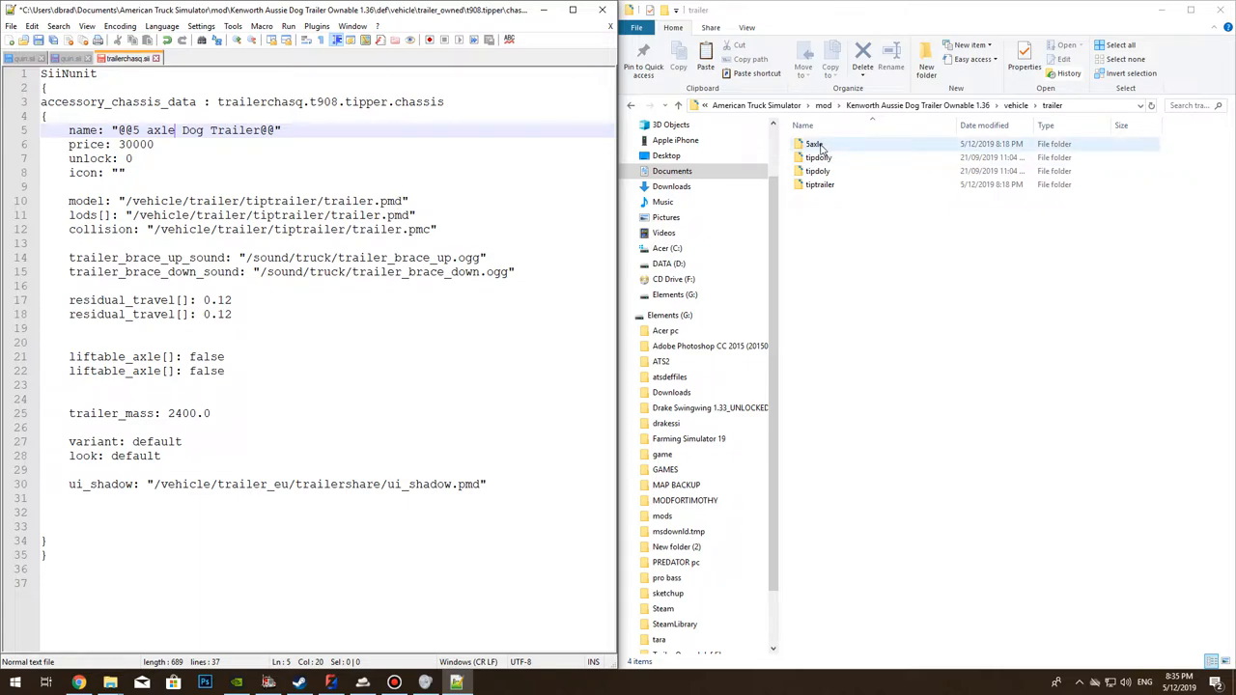
pyautogui.doubleClick(814, 143)
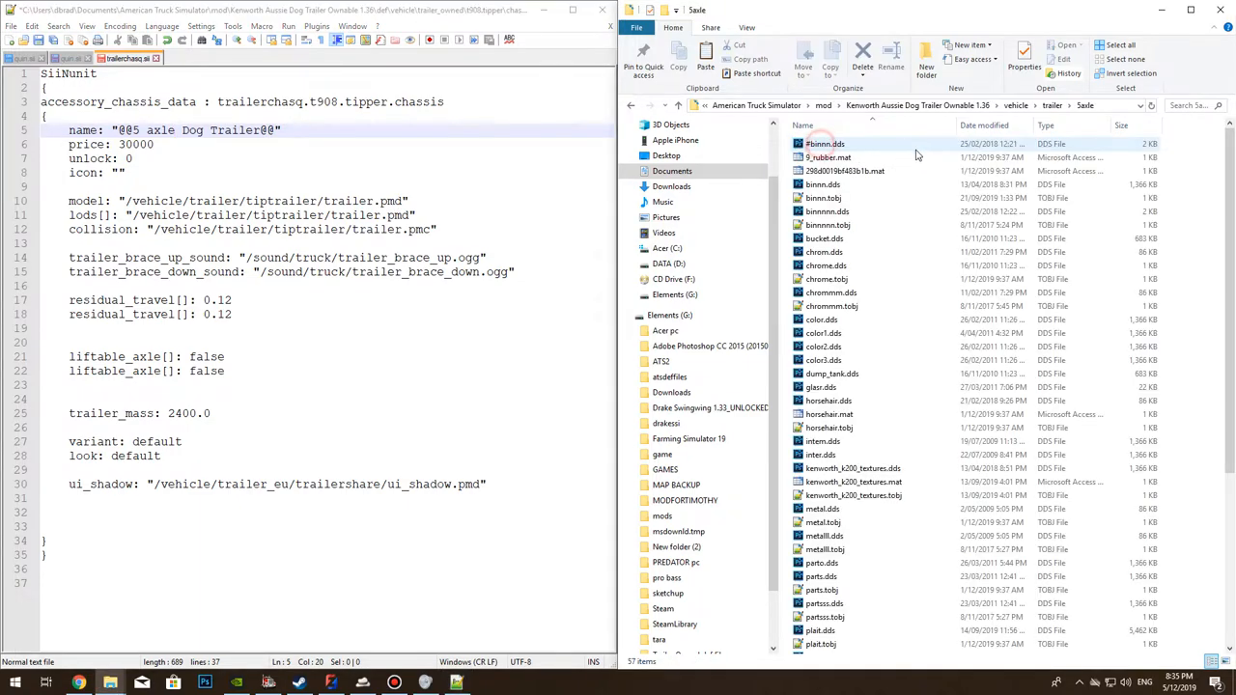
pyautogui.click(917, 106)
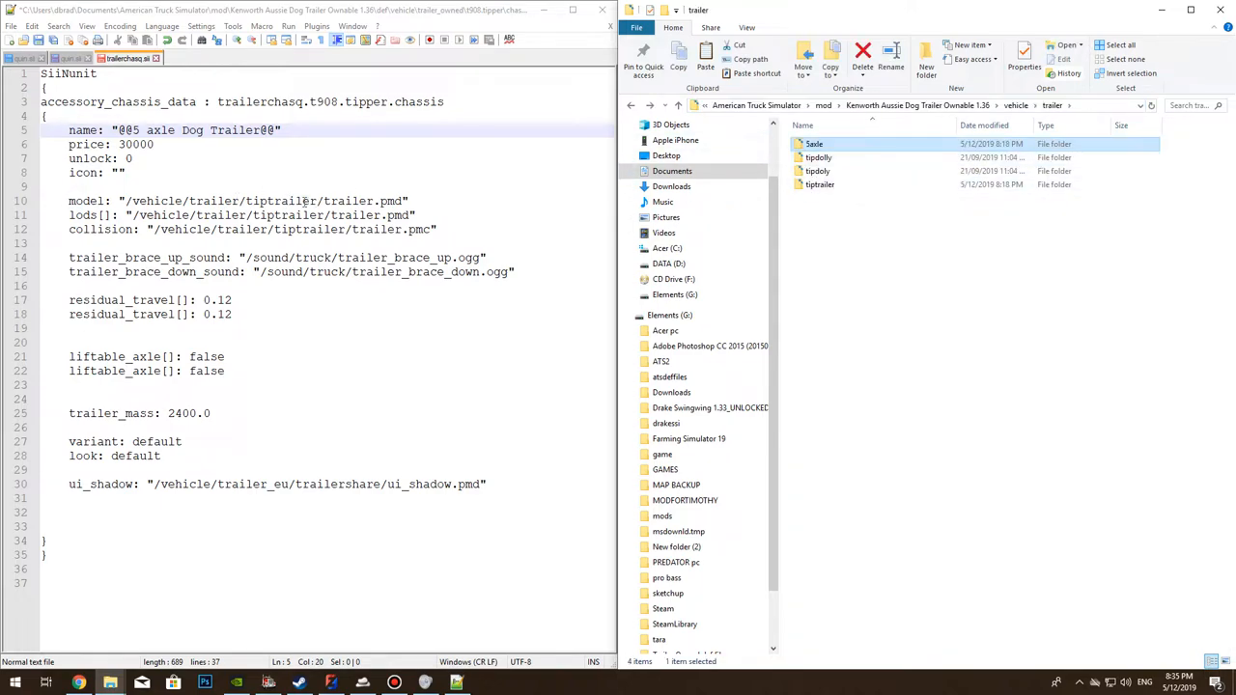
# - Replace tiptrailer with 5axle in the model and lods paths, confirming trailer.pmd exists
pyautogui.doubleClick(281, 201)
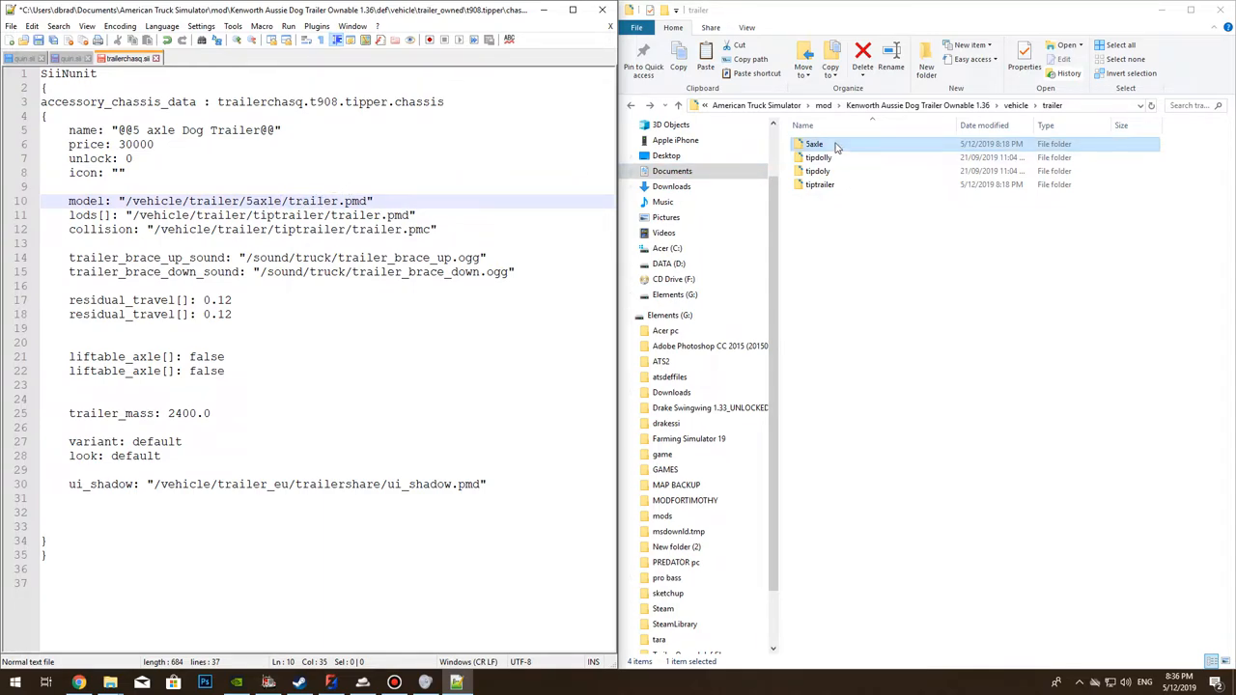
pyautogui.doubleClick(814, 143)
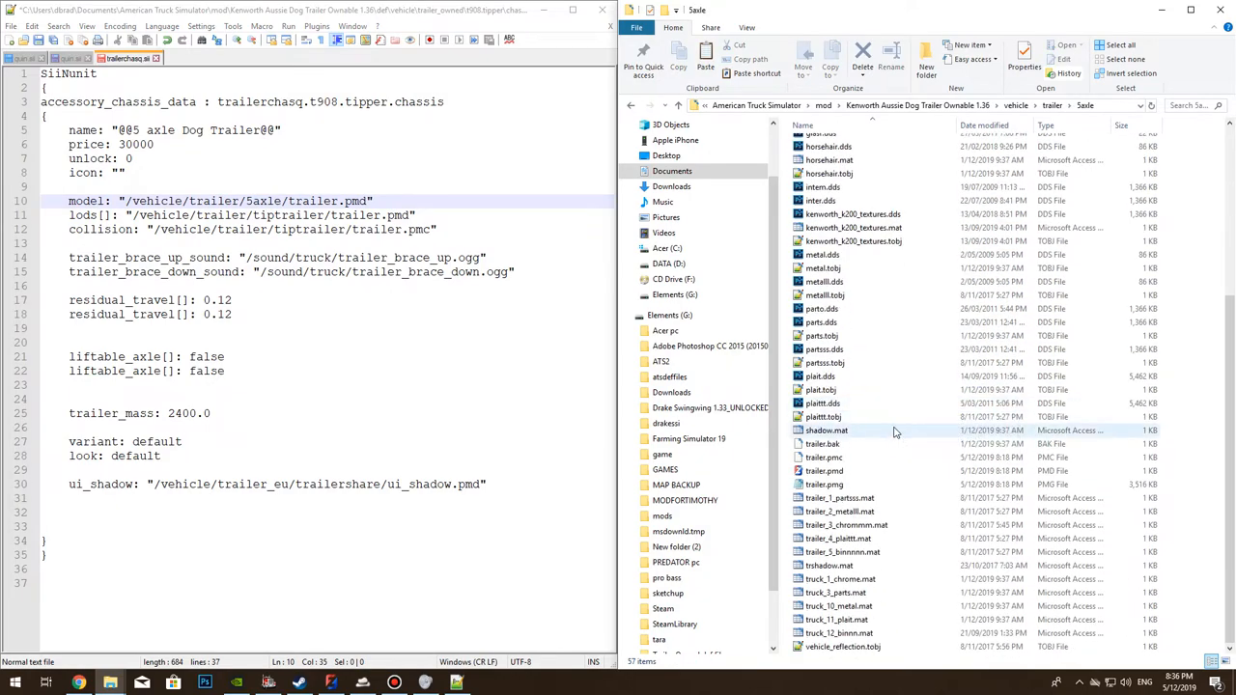
pyautogui.click(824, 470)
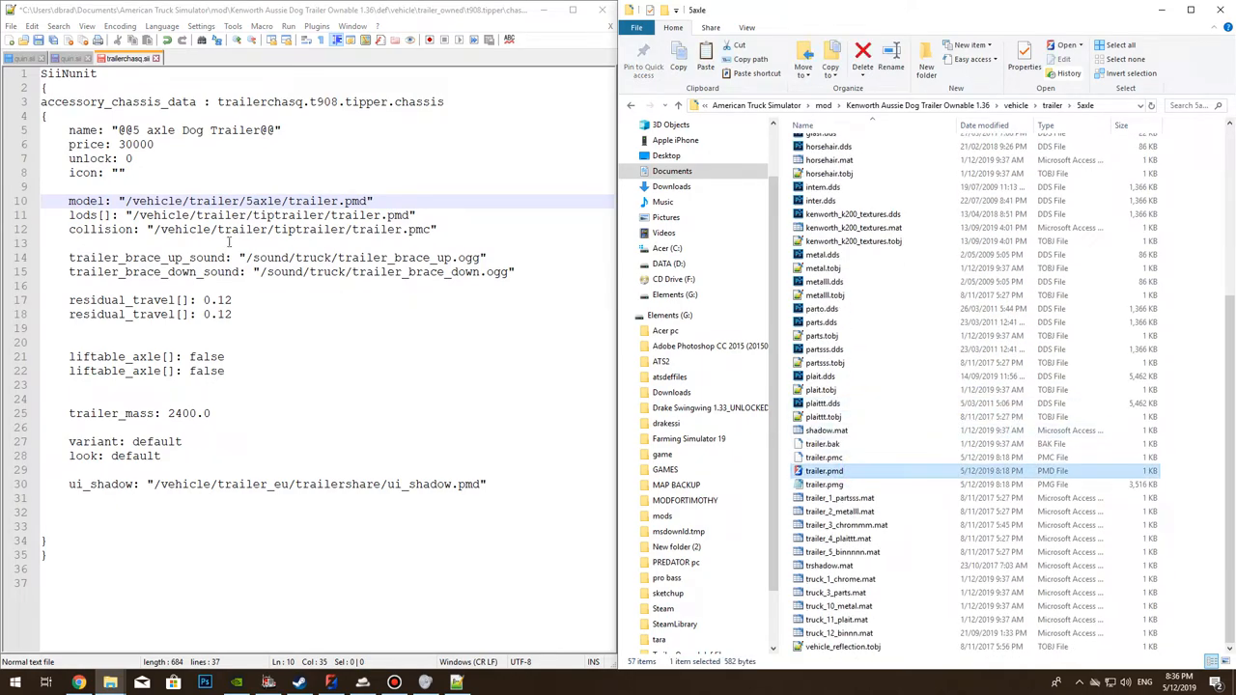
pyautogui.doubleClick(288, 214)
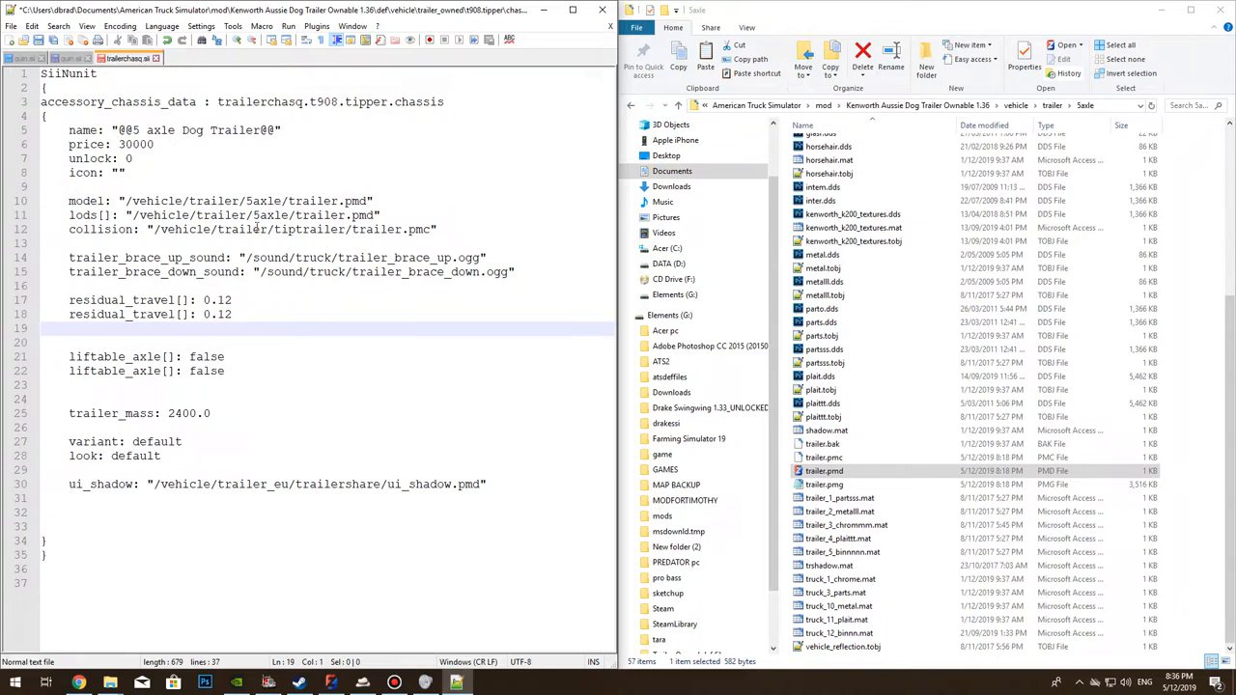
# - Point collision to 5axle, add third residual_travel and liftable_axle entries, and save
pyautogui.doubleClick(309, 229)
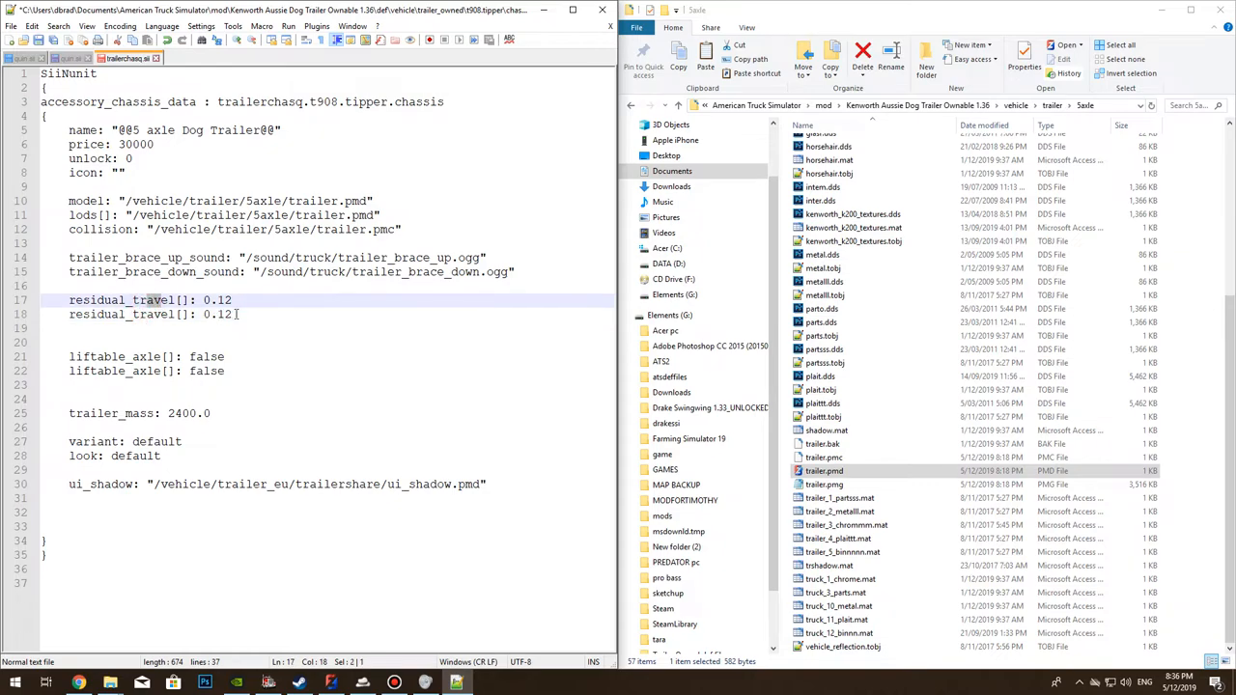
pyautogui.click(256, 314)
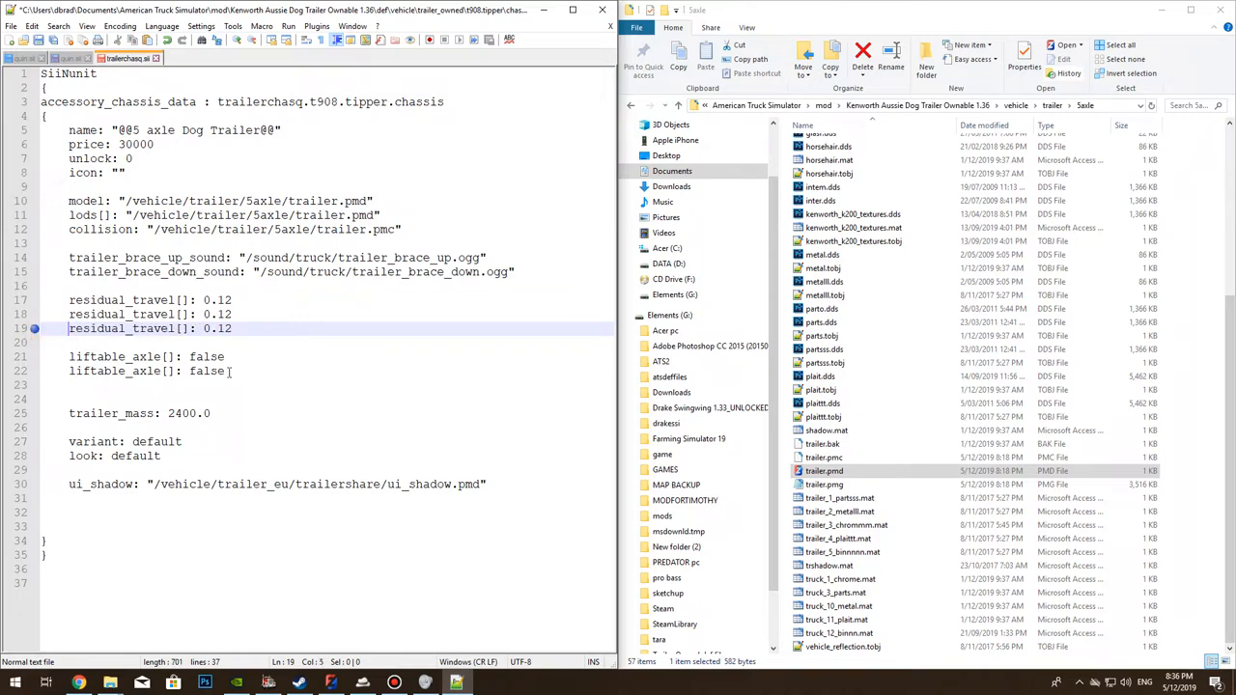
pyautogui.click(70, 371)
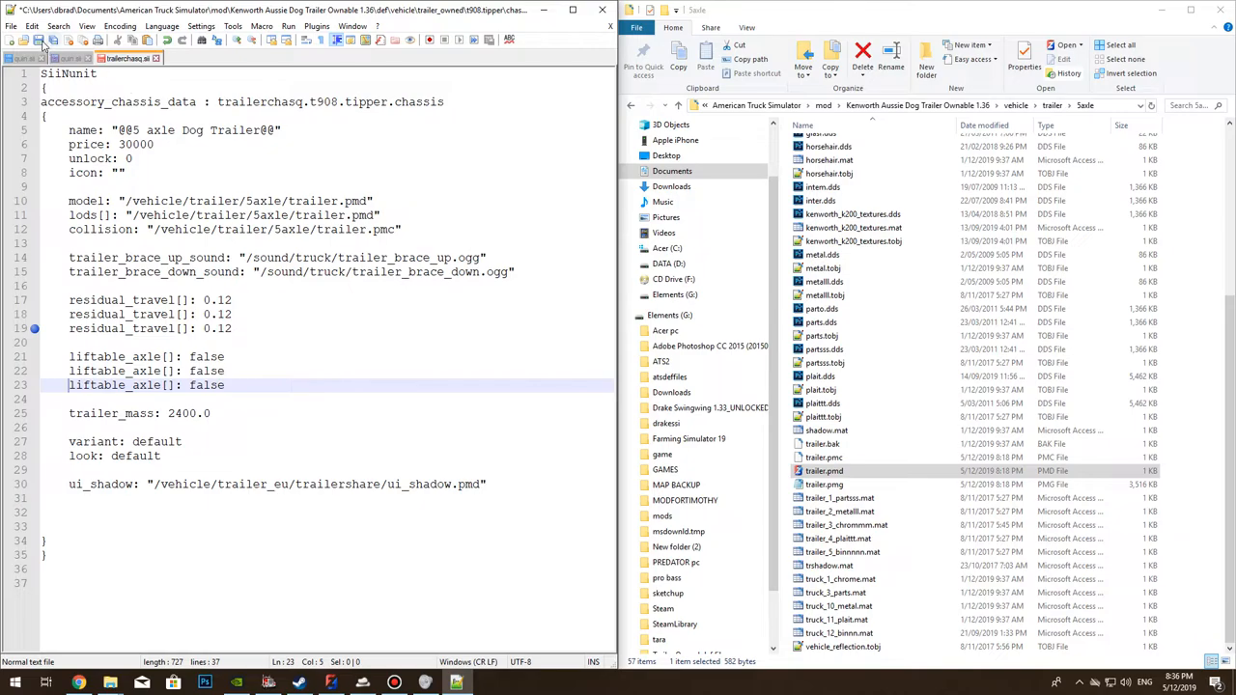
pyautogui.click(20, 57)
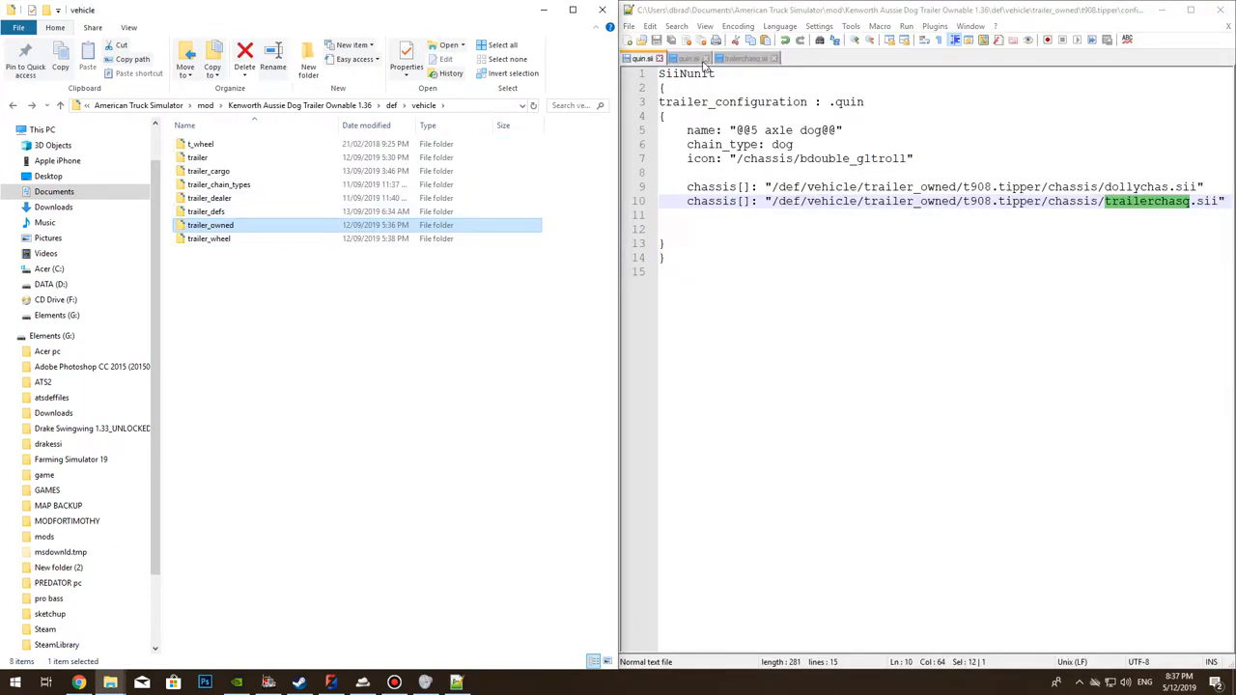
# - From the quin body file, open t908.dog.tipper.sii to review its 4-axle settings
pyautogui.click(687, 58)
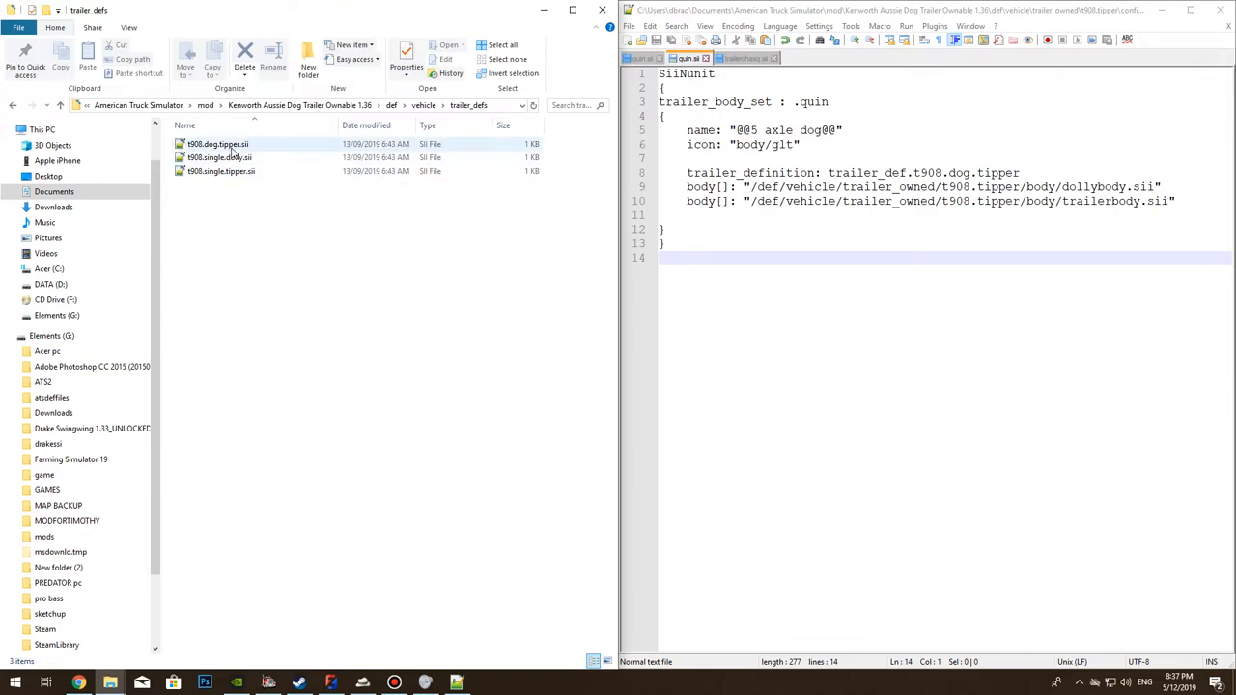
pyautogui.doubleClick(216, 143)
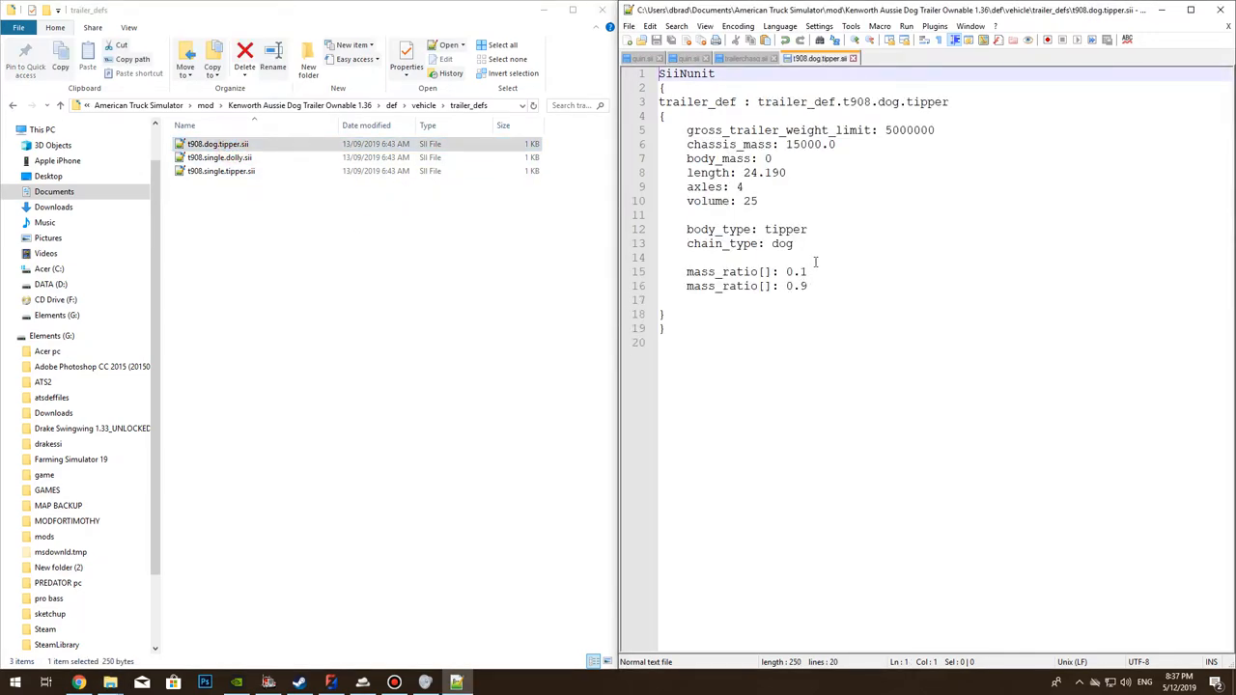
pyautogui.moveTo(391, 603)
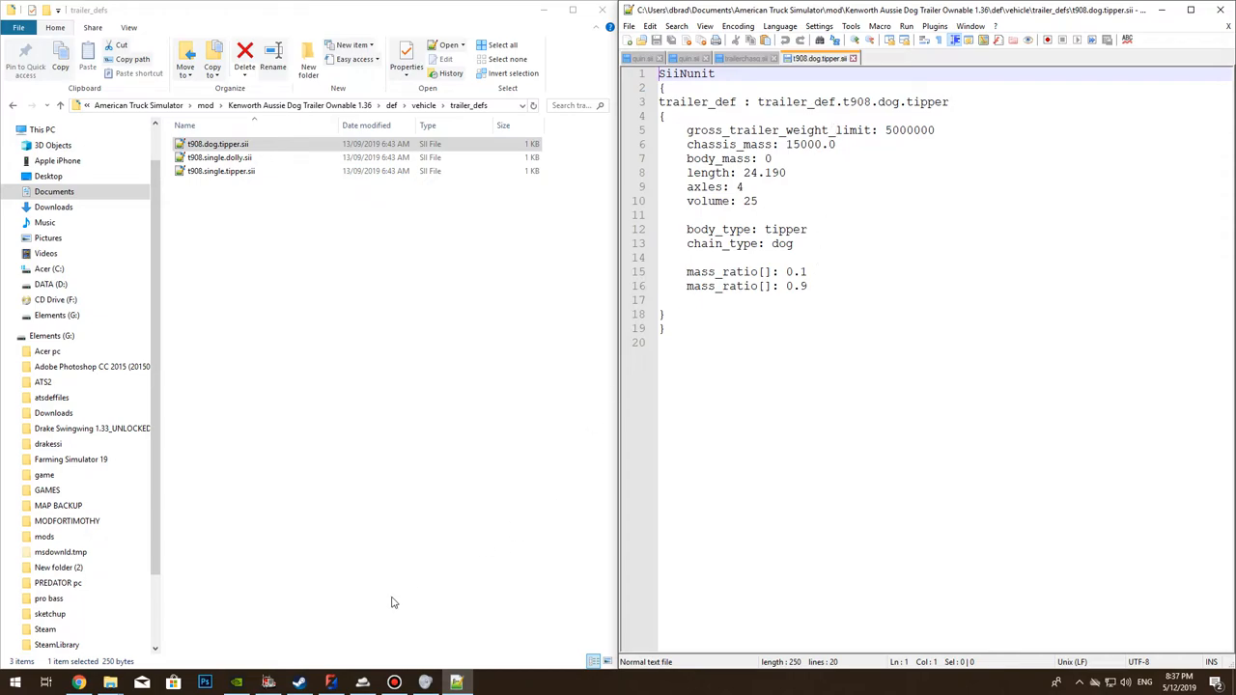
pyautogui.moveTo(269, 683)
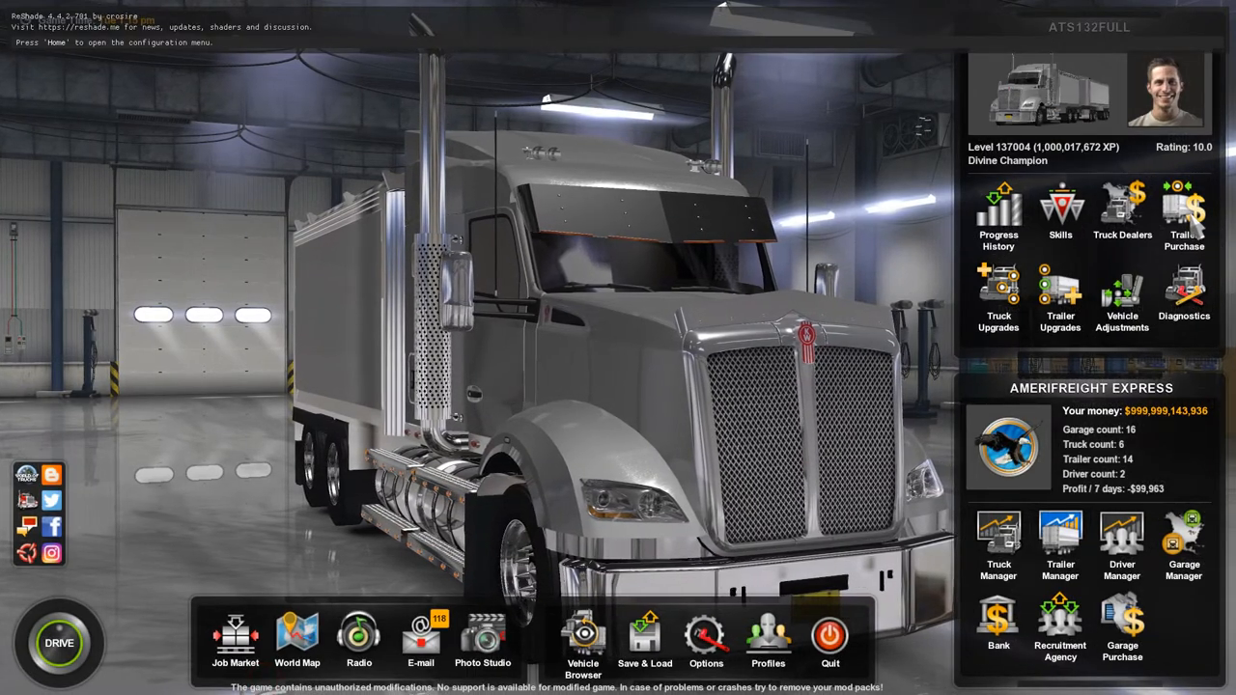
# - Open Trailer Purchase to see the Dog Dolly and Dog Trailer offers
pyautogui.click(1184, 217)
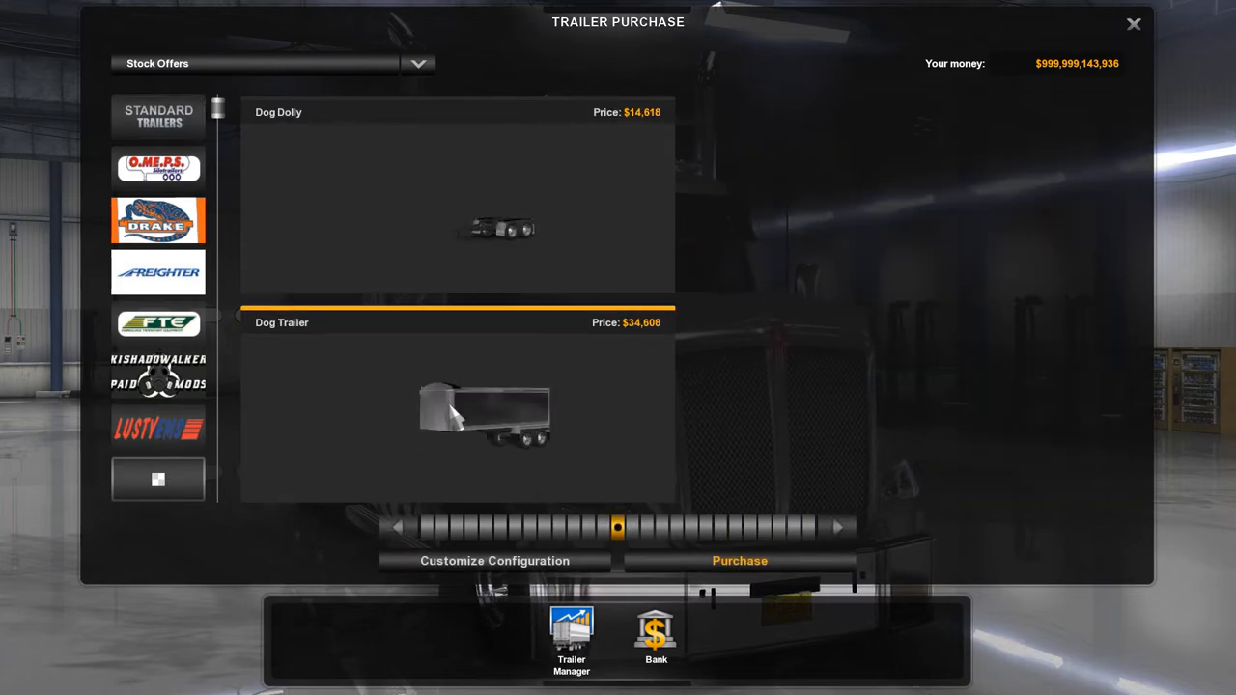
# - Customize the Dog Trailer chain type, fit the 5 axle dog body, and view accessories
pyautogui.click(494, 560)
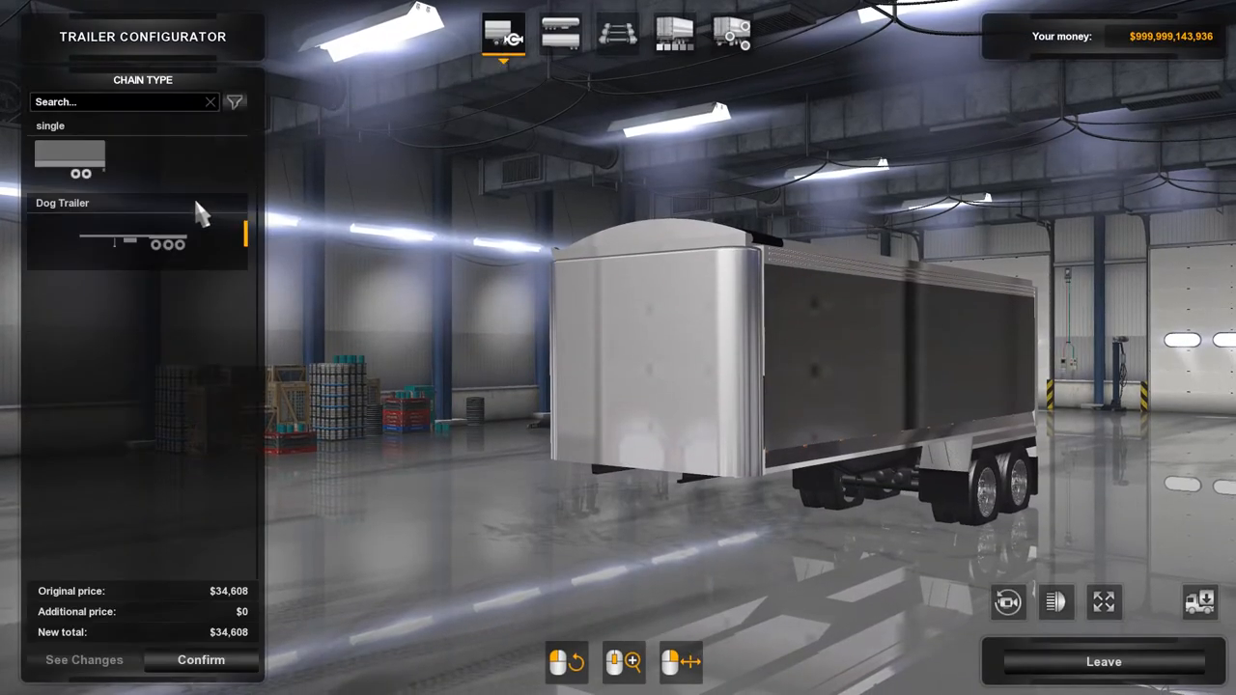
pyautogui.click(131, 231)
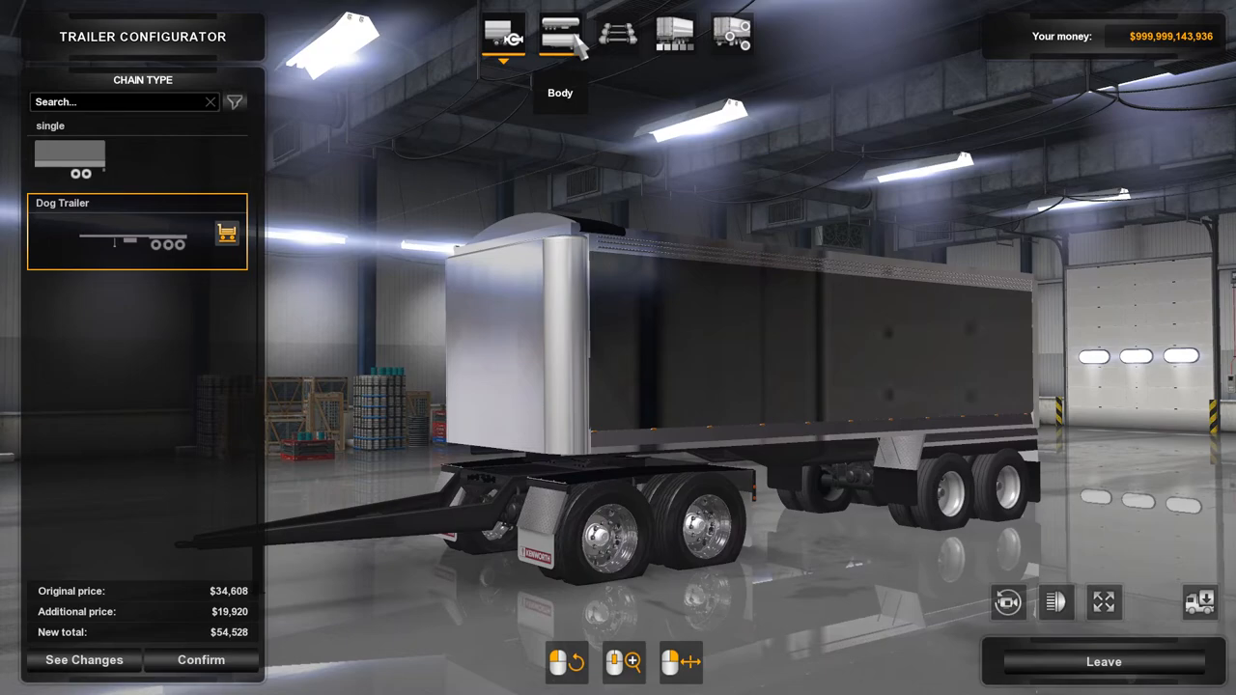
pyautogui.click(560, 34)
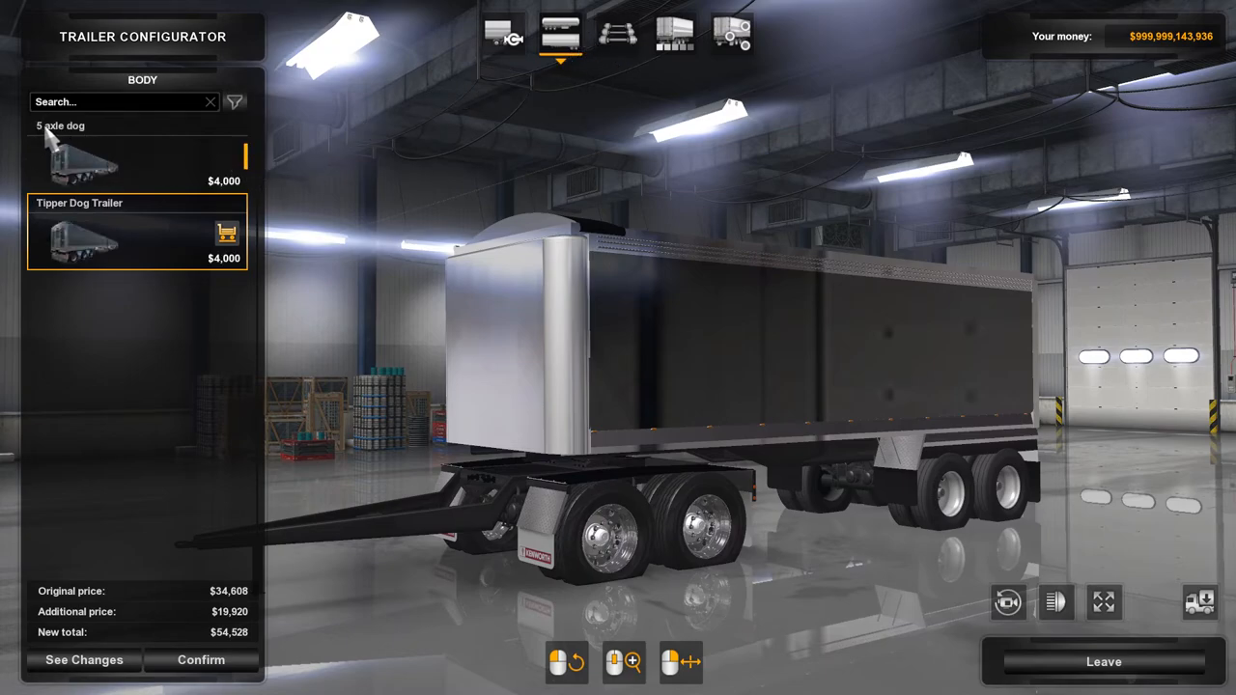
pyautogui.moveTo(121, 169)
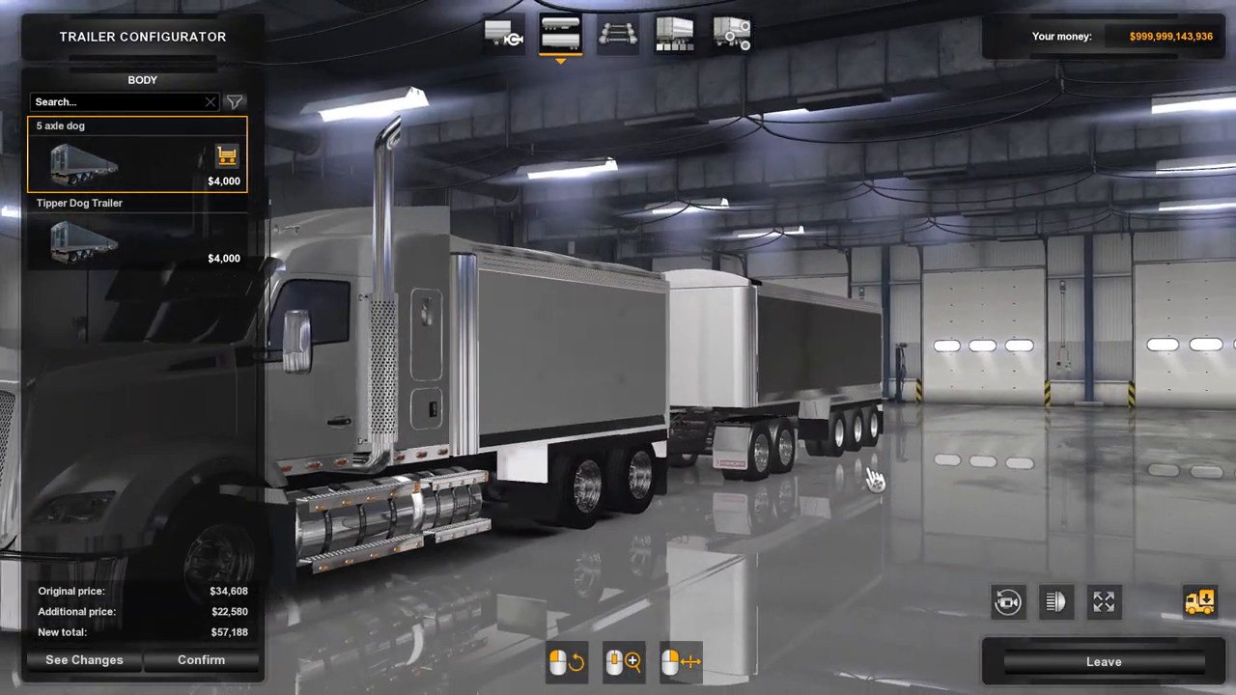
pyautogui.click(731, 36)
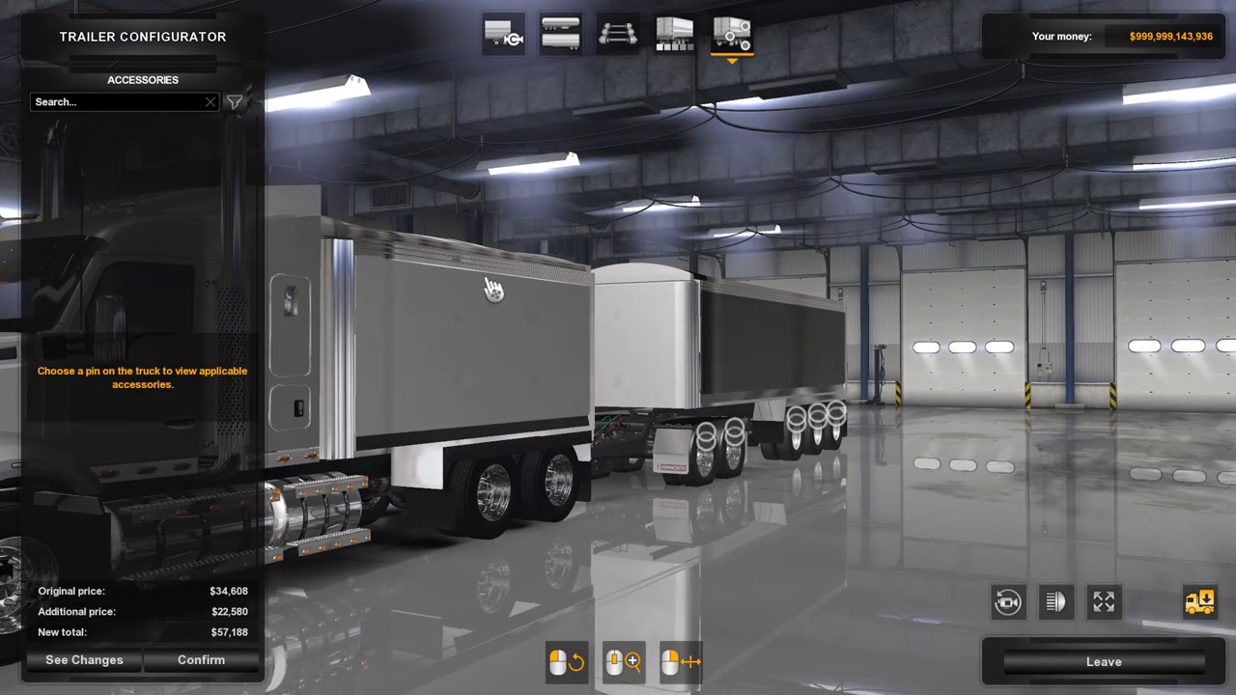